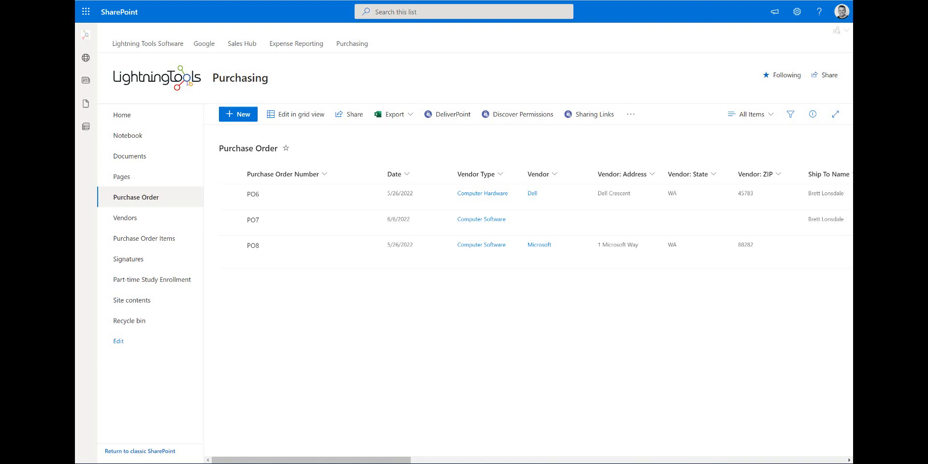
pyautogui.moveTo(303, 198)
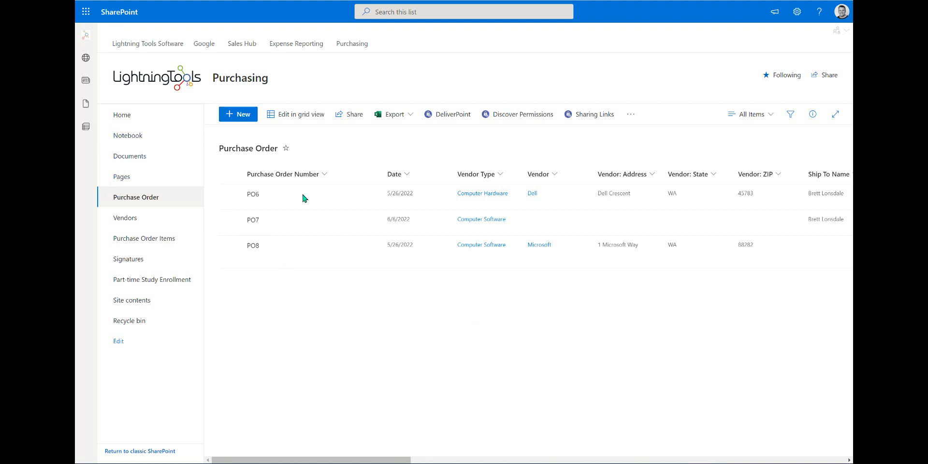
# Step: Start a new Purchase Order item to see the uncustomized entry form
pyautogui.click(238, 114)
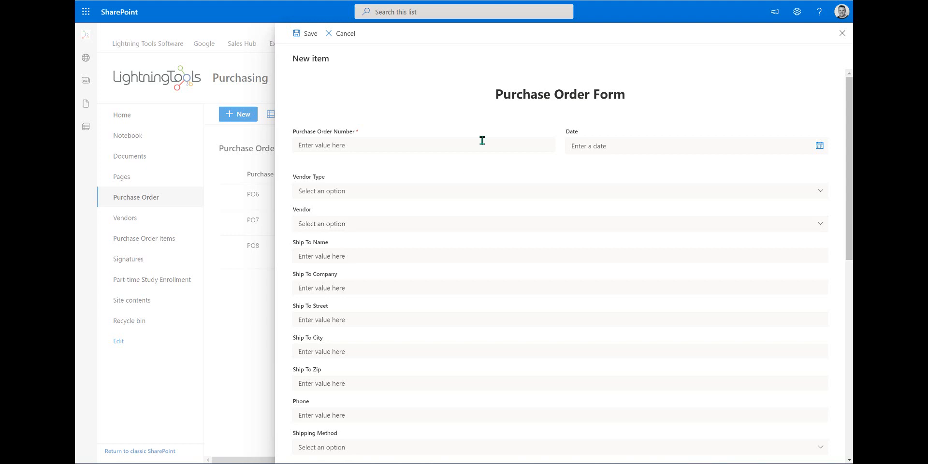
pyautogui.moveTo(622, 97)
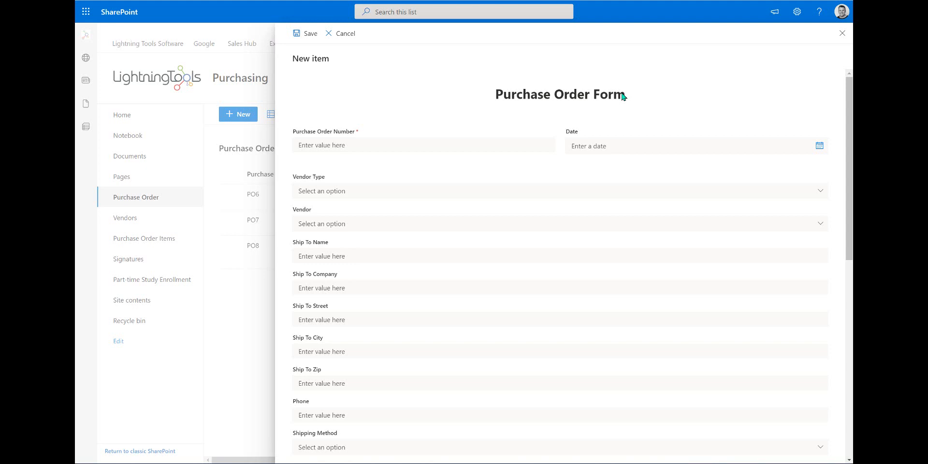
pyautogui.moveTo(590, 95)
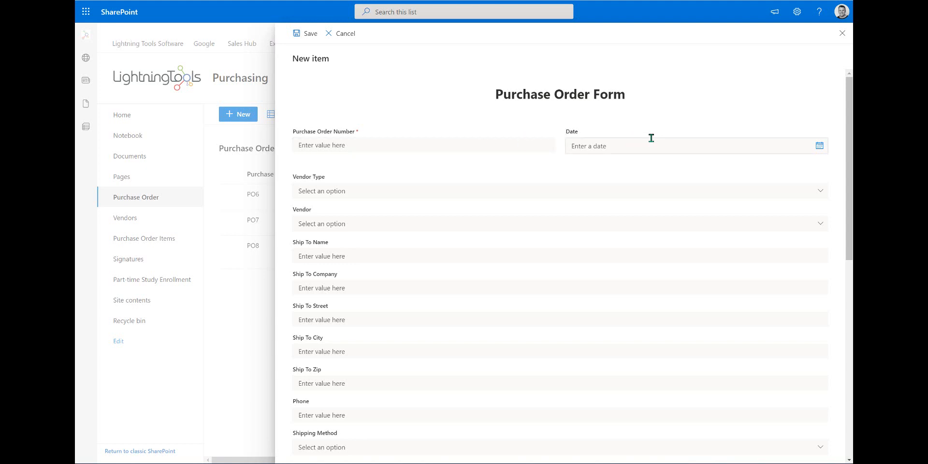
pyautogui.moveTo(670, 158)
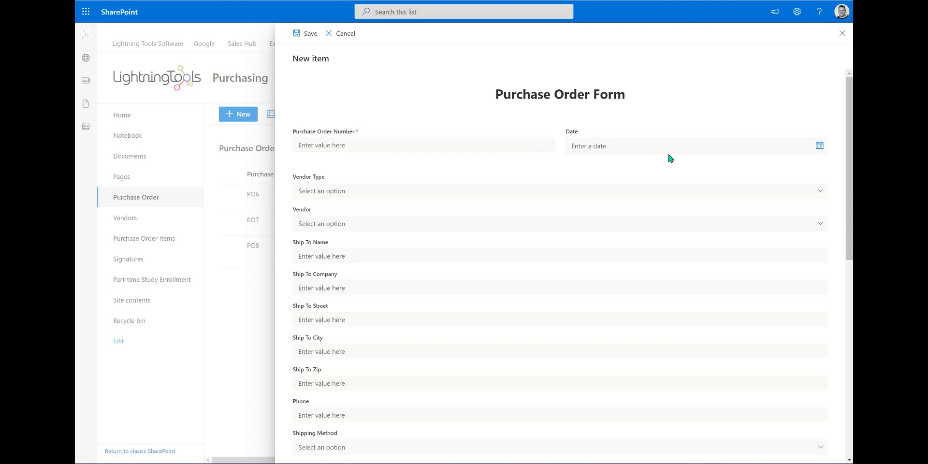
pyautogui.moveTo(524, 409)
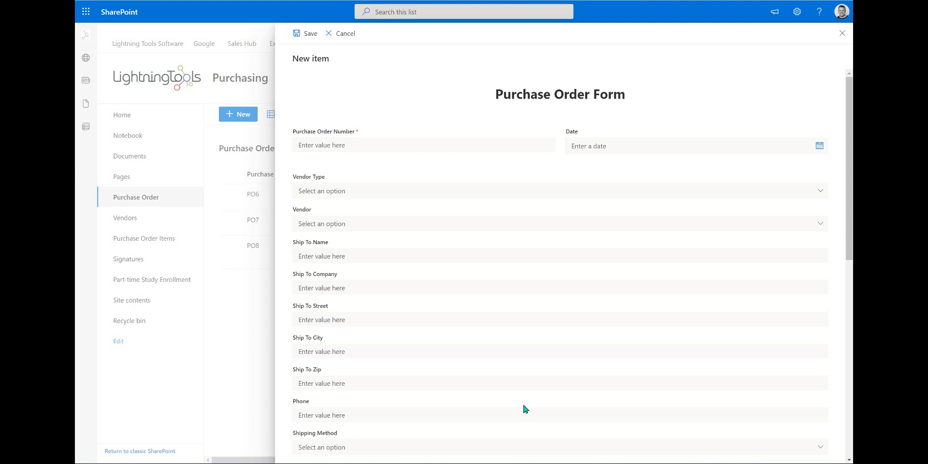
pyautogui.moveTo(520, 208)
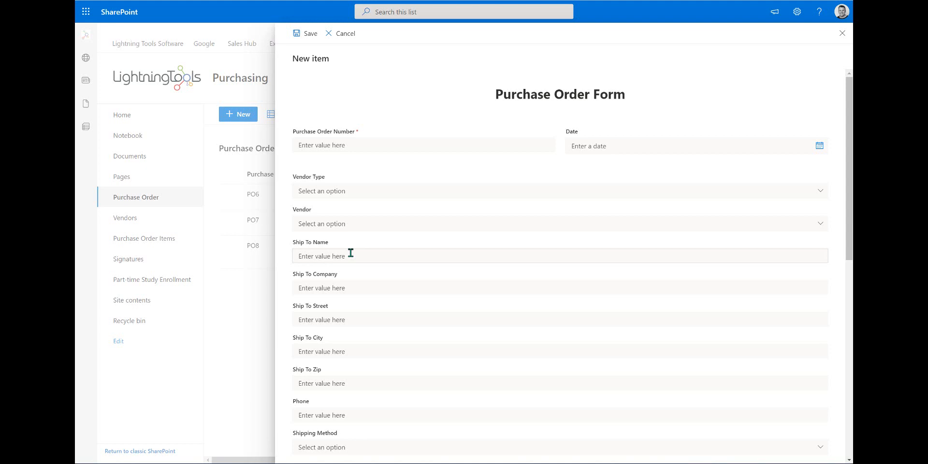
pyautogui.moveTo(348, 48)
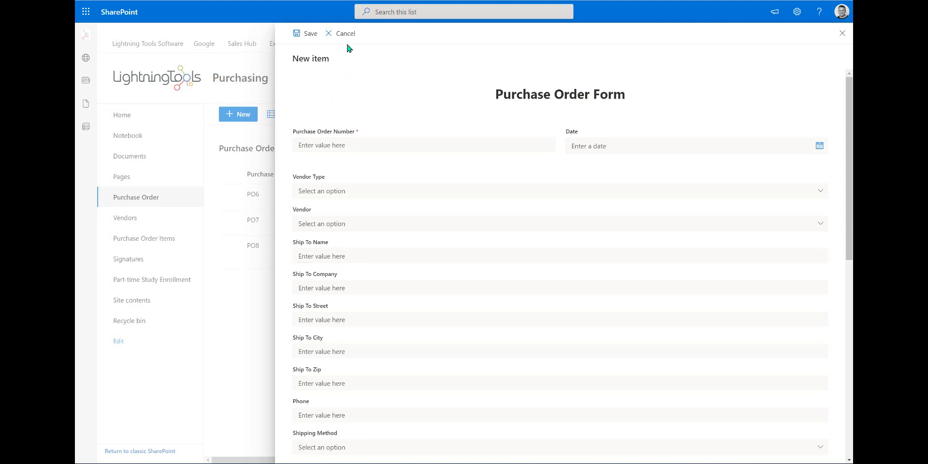
# Step: Cancel the new item and start editing the NewForm.aspx customization in the designer
pyautogui.click(342, 33)
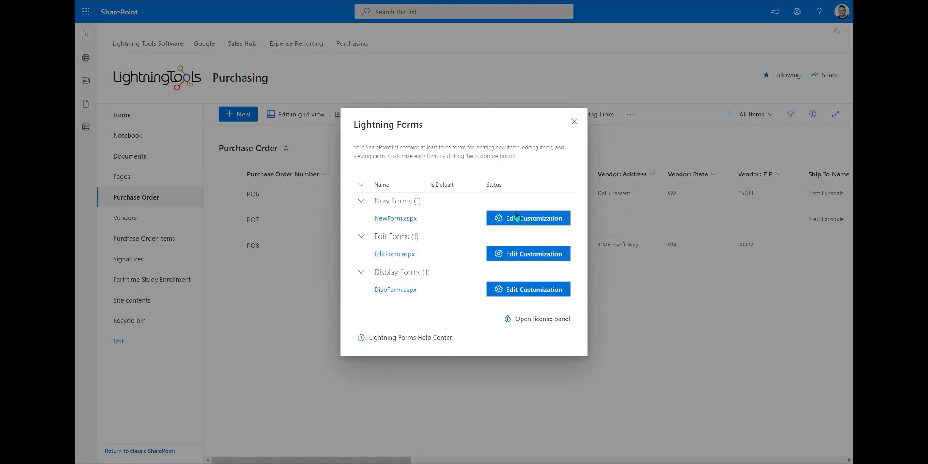
pyautogui.click(527, 217)
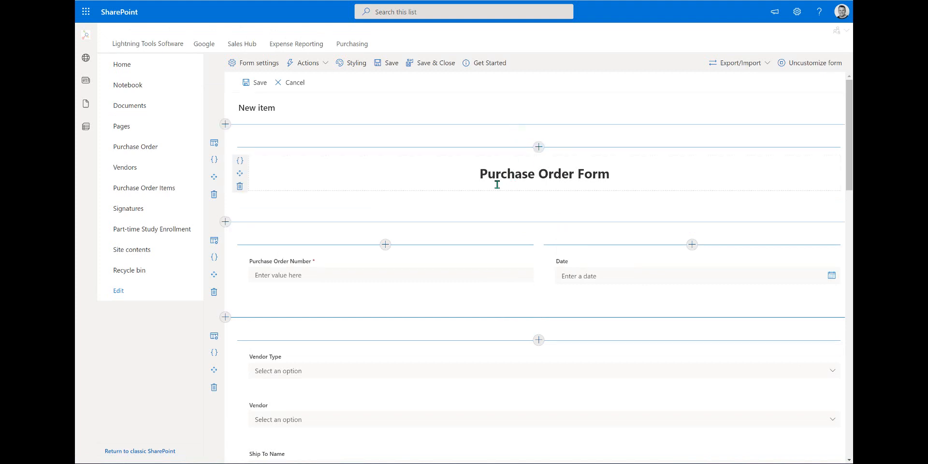
pyautogui.scroll(-3)
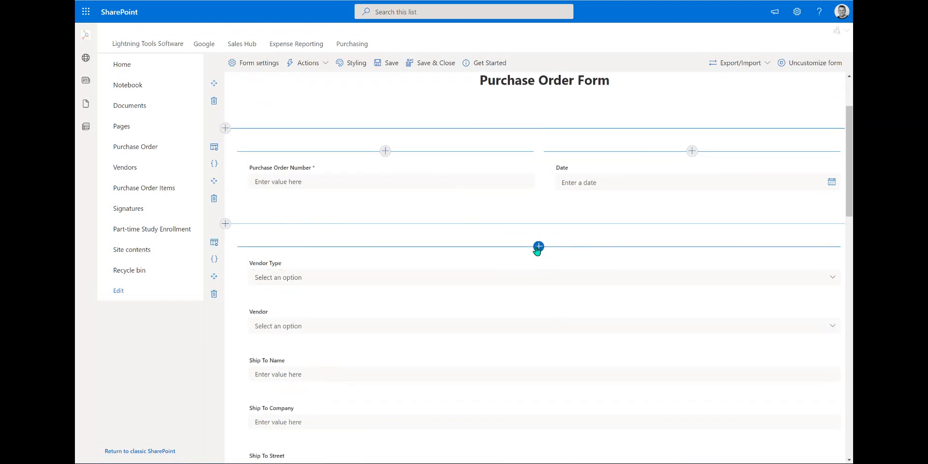
pyautogui.moveTo(729, 246)
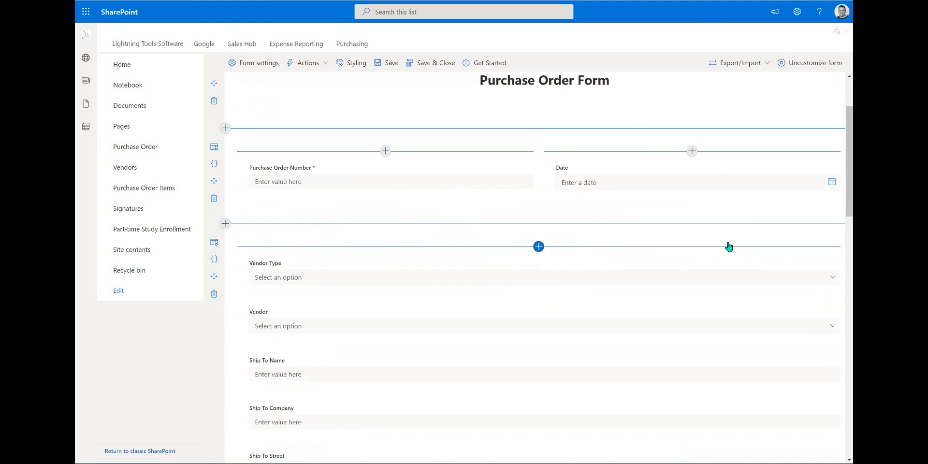
# Step: Add a Tab control under the Date row and extend it to three tabs
pyautogui.click(538, 246)
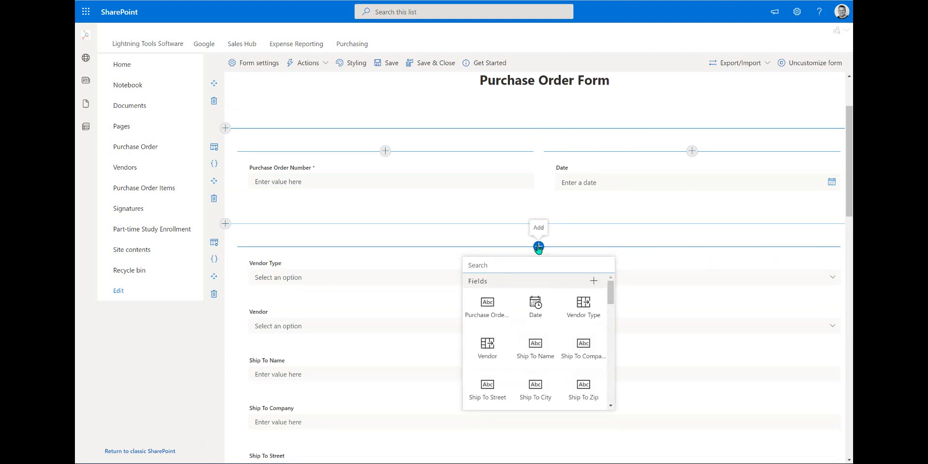
pyautogui.moveTo(612, 300)
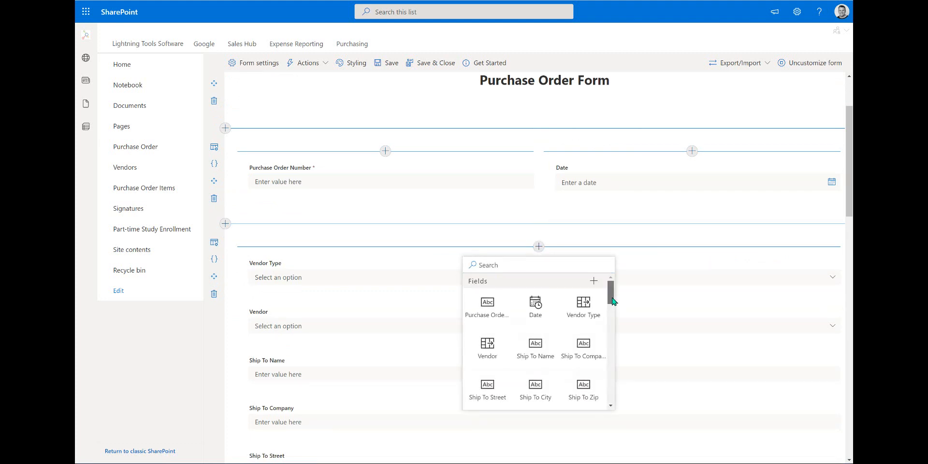
pyautogui.scroll(-3)
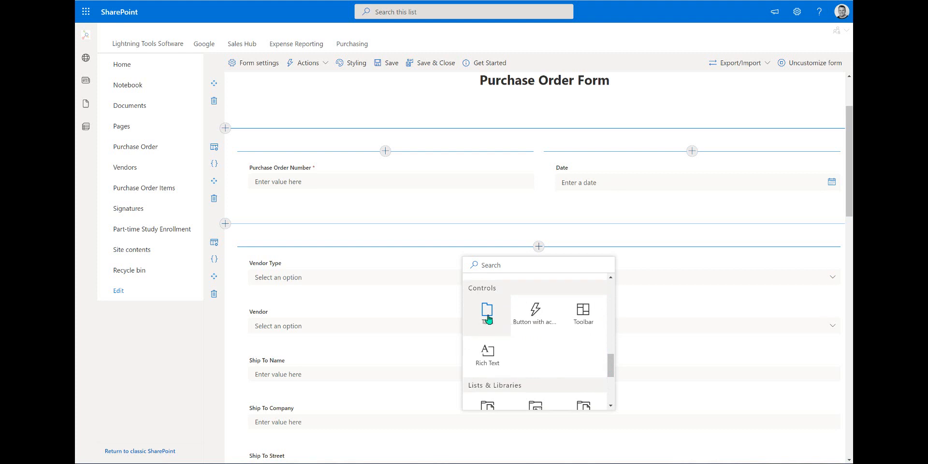
pyautogui.click(486, 313)
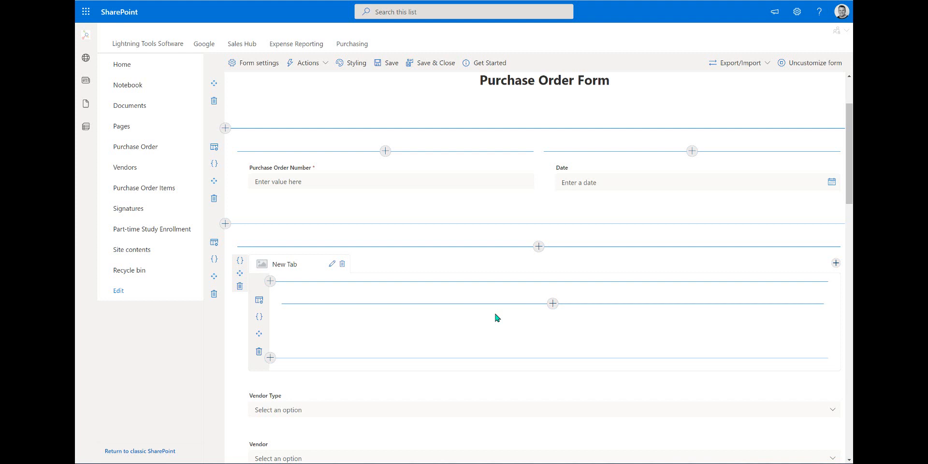
pyautogui.moveTo(480, 277)
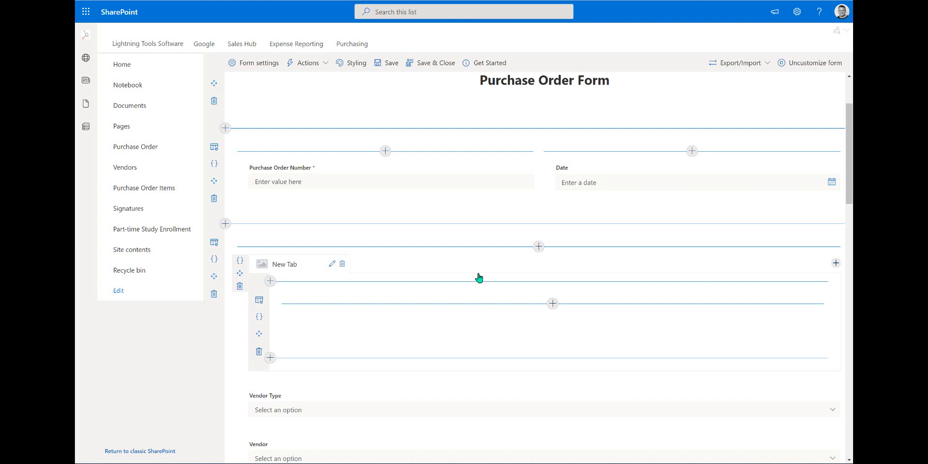
pyautogui.moveTo(468, 279)
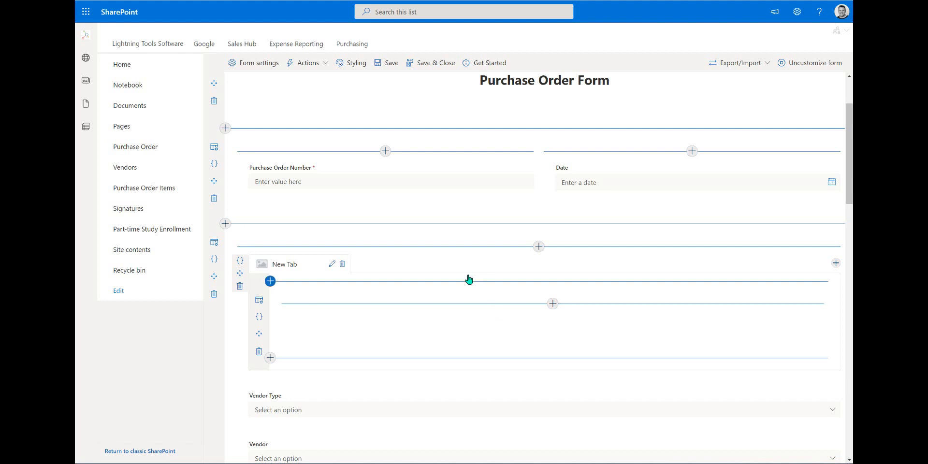
pyautogui.moveTo(823, 263)
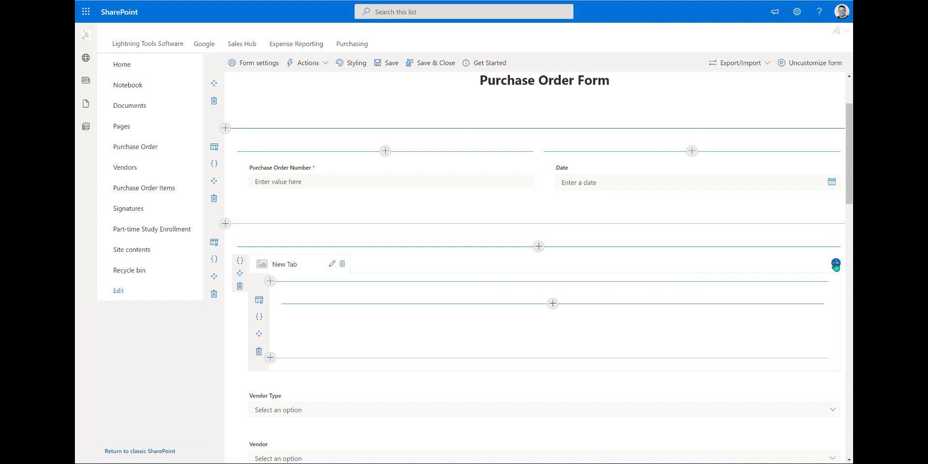
pyautogui.click(835, 265)
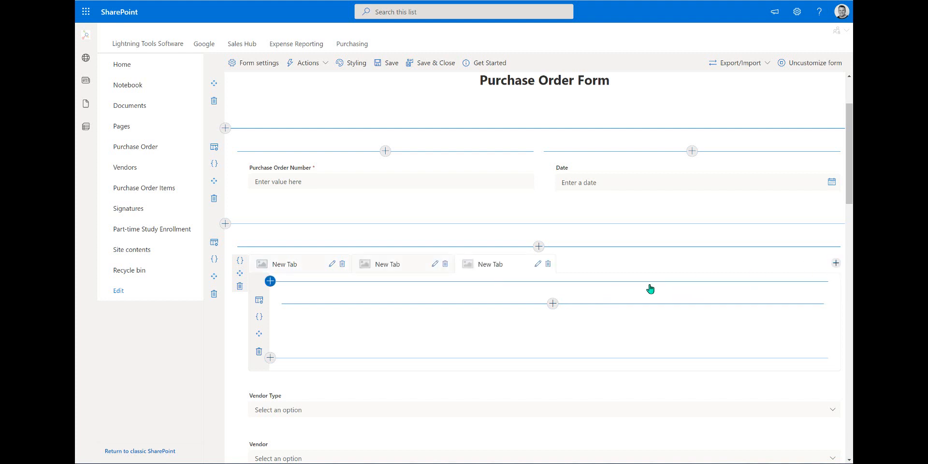
pyautogui.moveTo(340, 275)
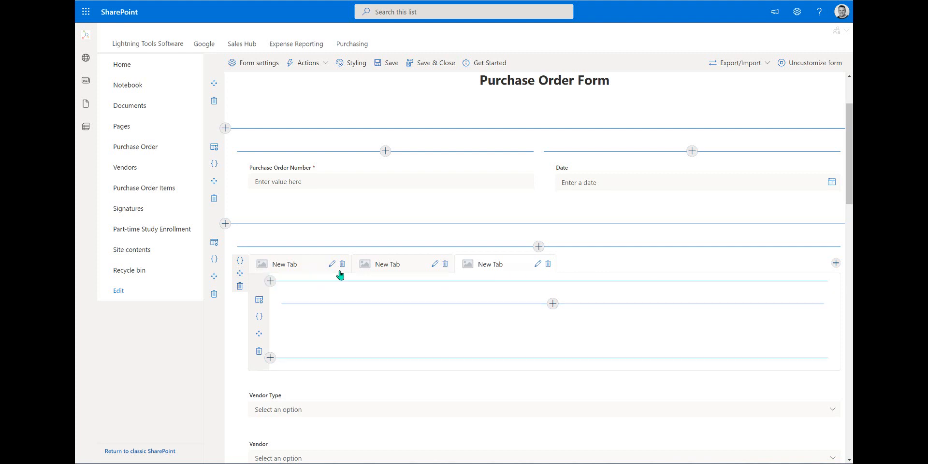
pyautogui.moveTo(408, 274)
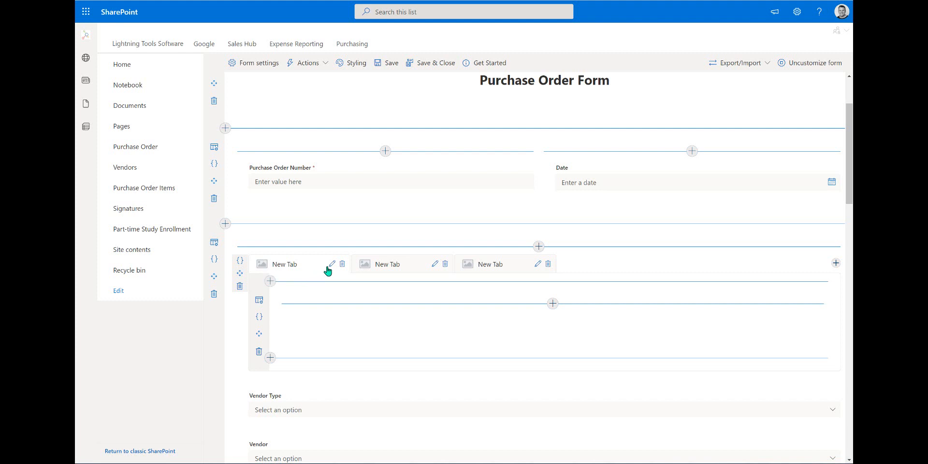
pyautogui.moveTo(330, 264)
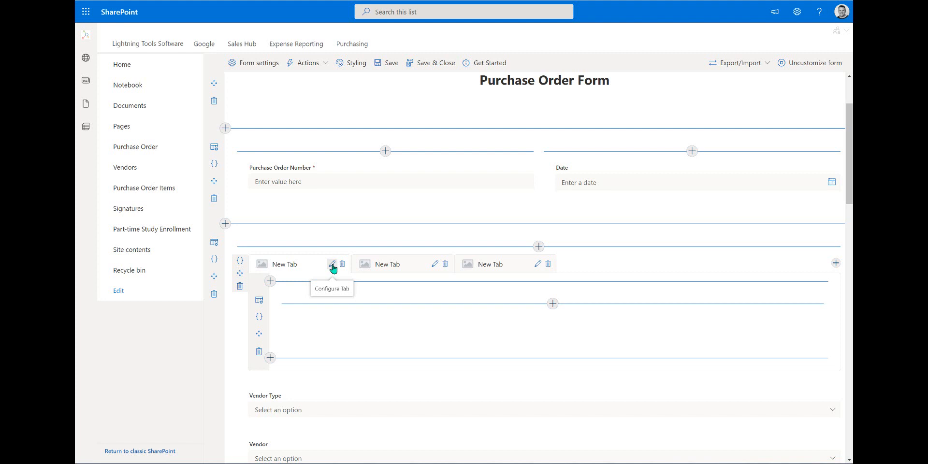
# Step: Name the first tab Requestor and leave Render Content on Form Load off
pyautogui.click(332, 263)
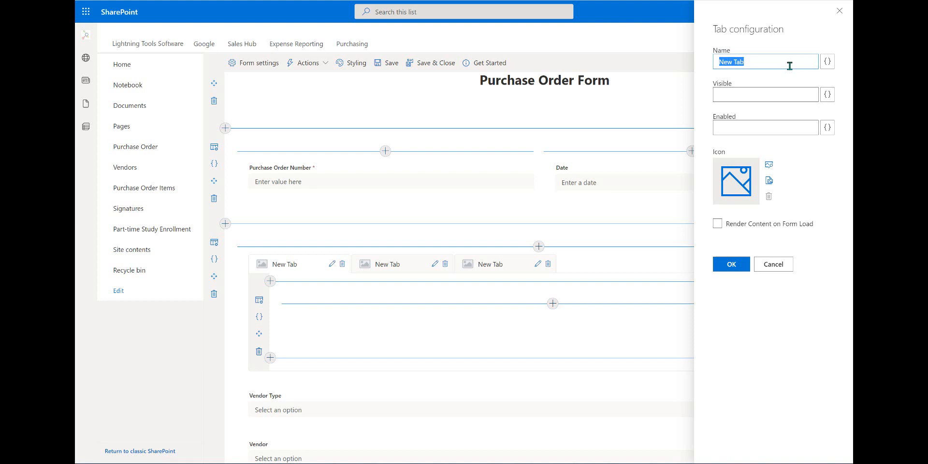
pyautogui.write('Requestor')
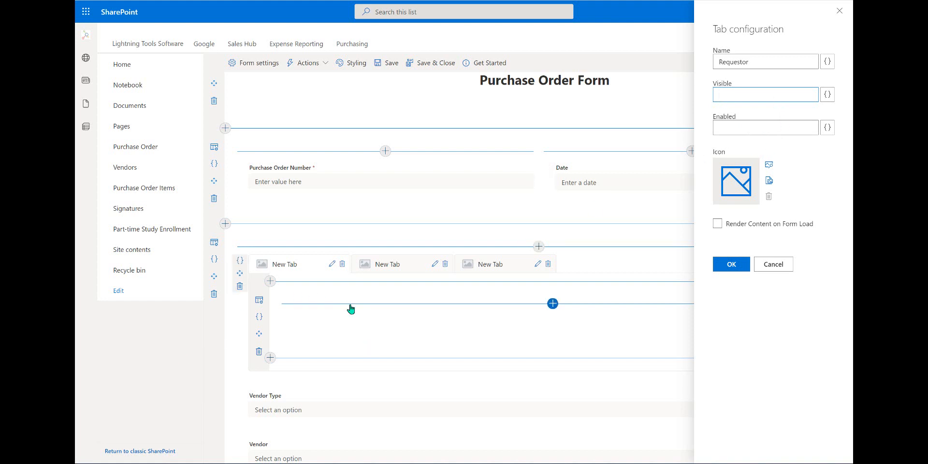
pyautogui.moveTo(708, 103)
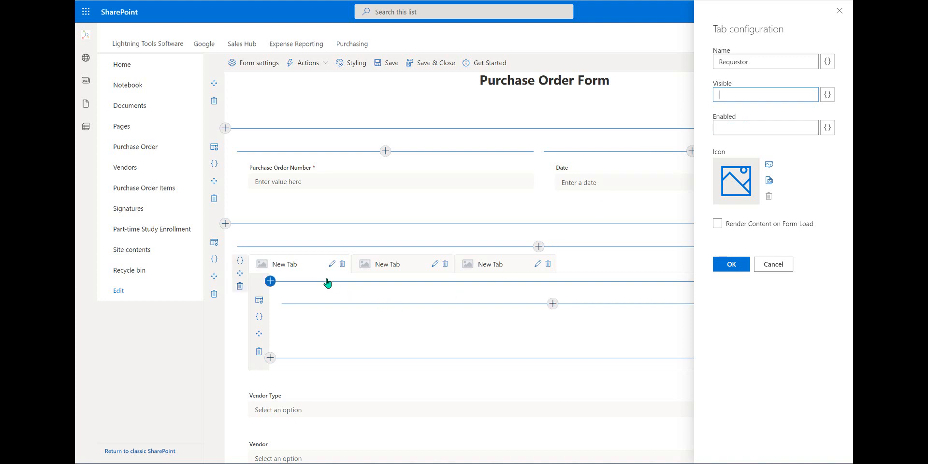
pyautogui.click(718, 223)
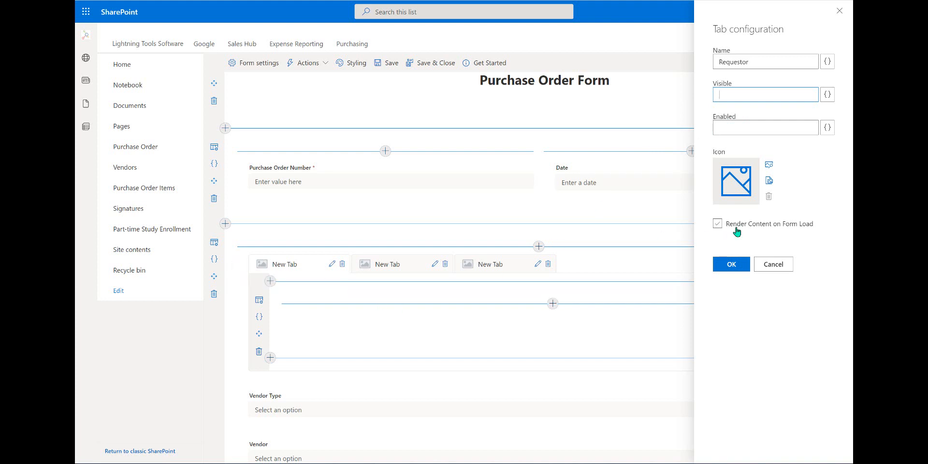
pyautogui.click(716, 223)
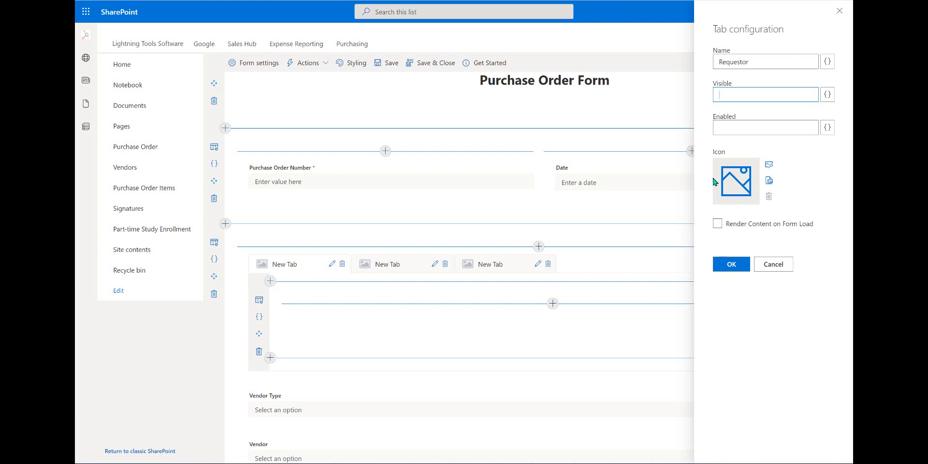
pyautogui.moveTo(769, 164)
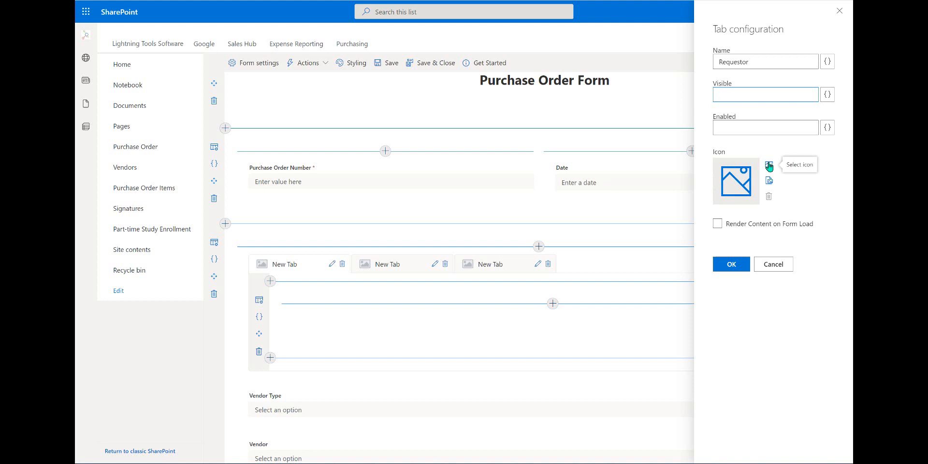
pyautogui.moveTo(769, 180)
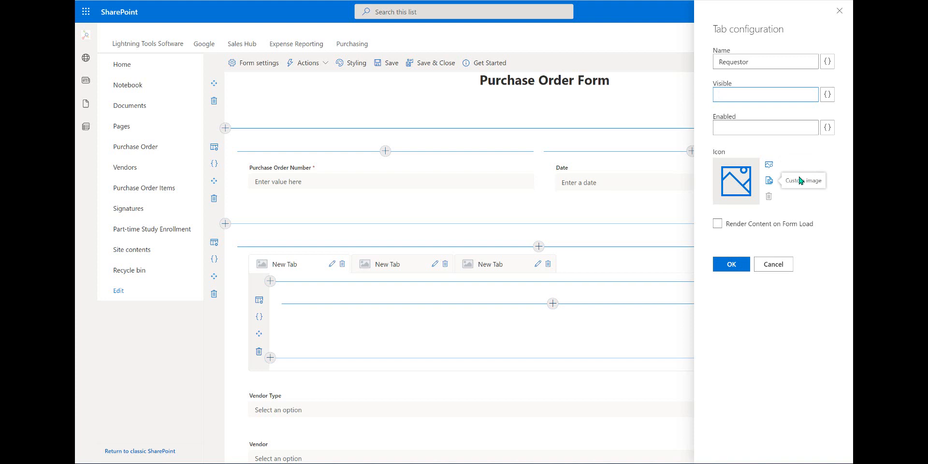
pyautogui.moveTo(768, 164)
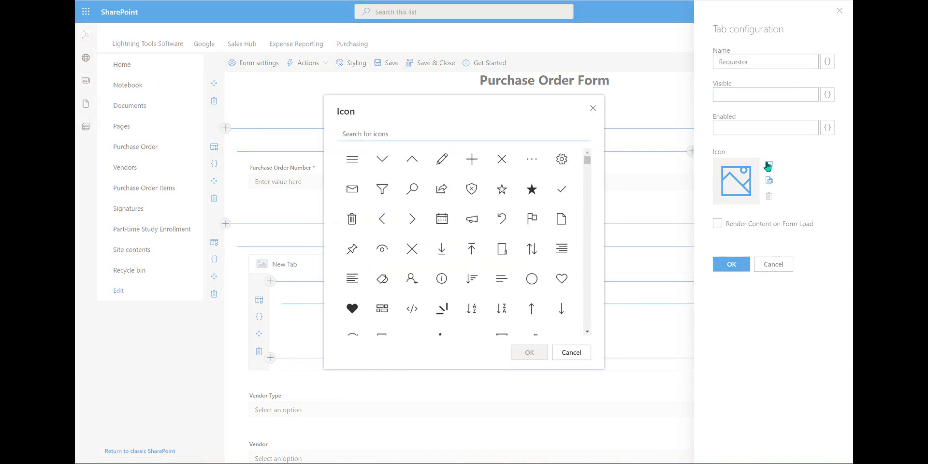
pyautogui.moveTo(472, 158)
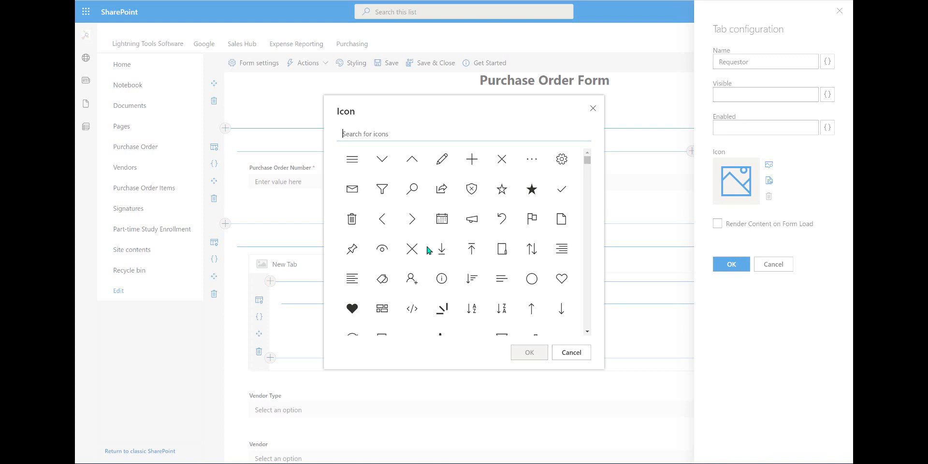
# Step: Search 'pers', choose the person icon and apply the Requestor tab settings
pyautogui.write('p')
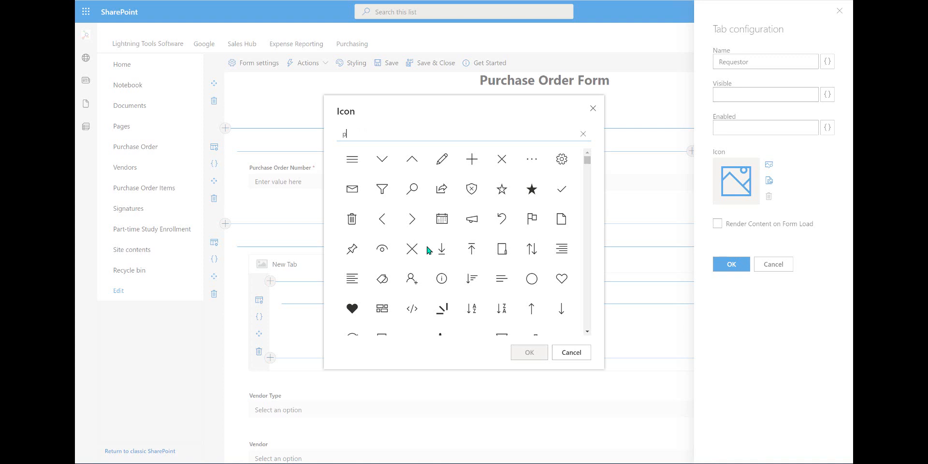
pyautogui.write('eop')
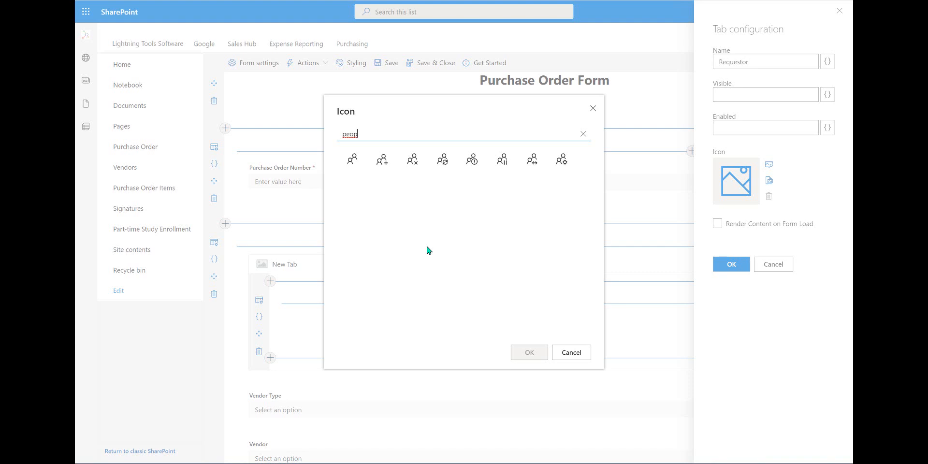
pyautogui.write('pers')
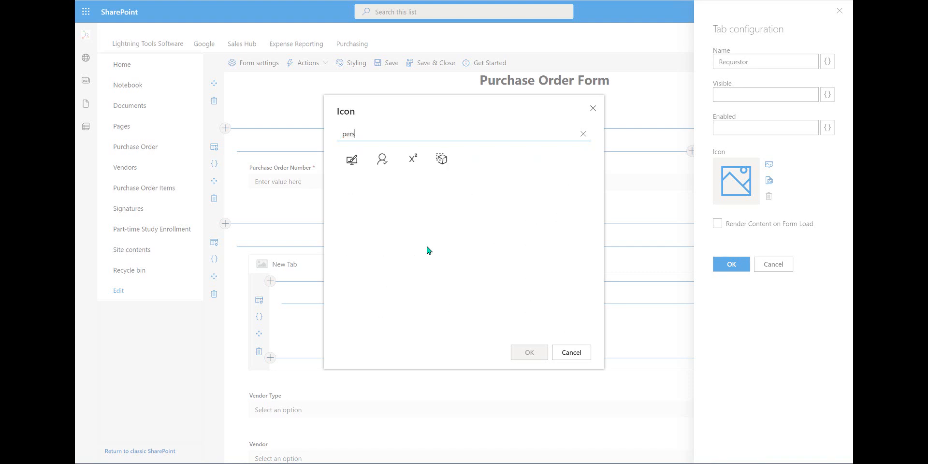
pyautogui.moveTo(383, 162)
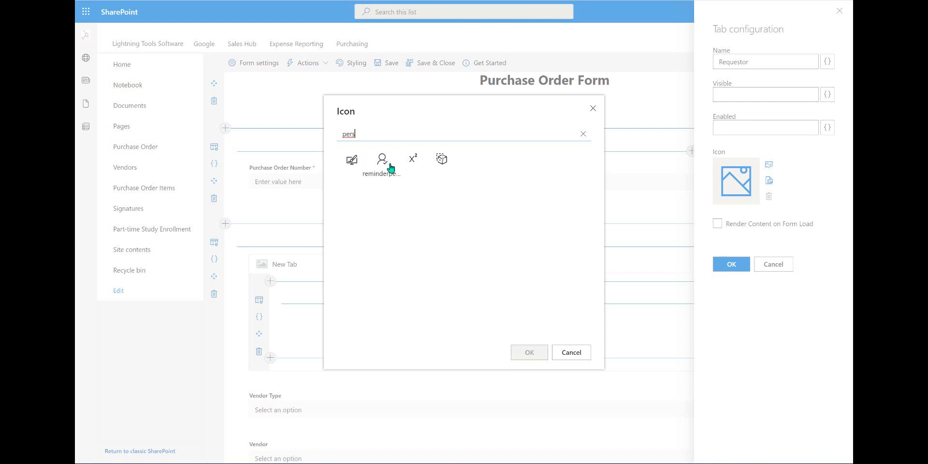
pyautogui.click(382, 159)
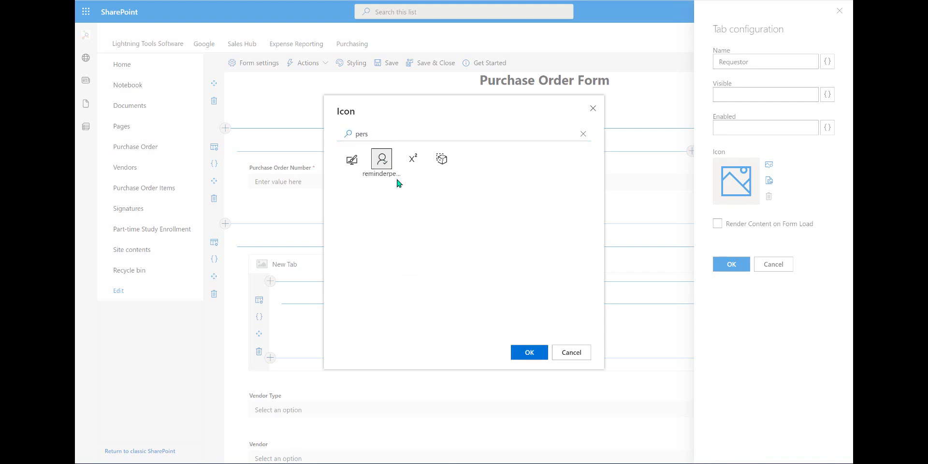
pyautogui.click(528, 352)
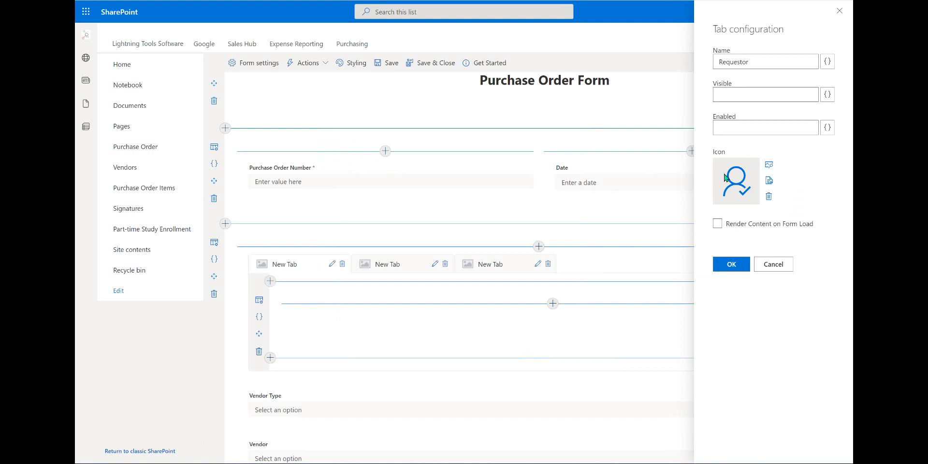
pyautogui.click(731, 264)
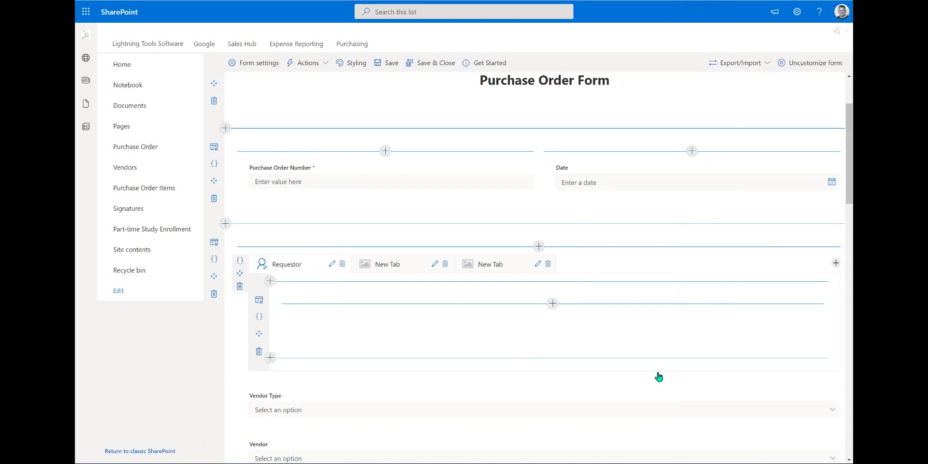
pyautogui.moveTo(340, 278)
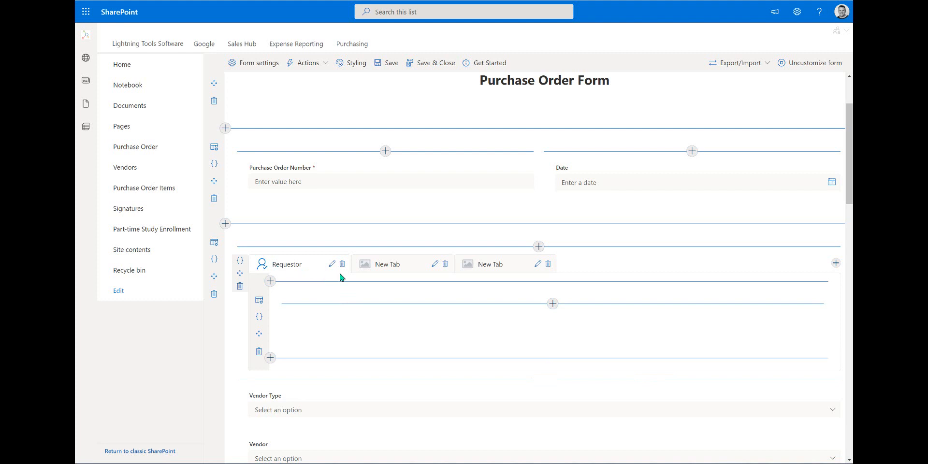
# Step: Rename the second tab Ship To and search 'truck' for its icon
pyautogui.click(435, 264)
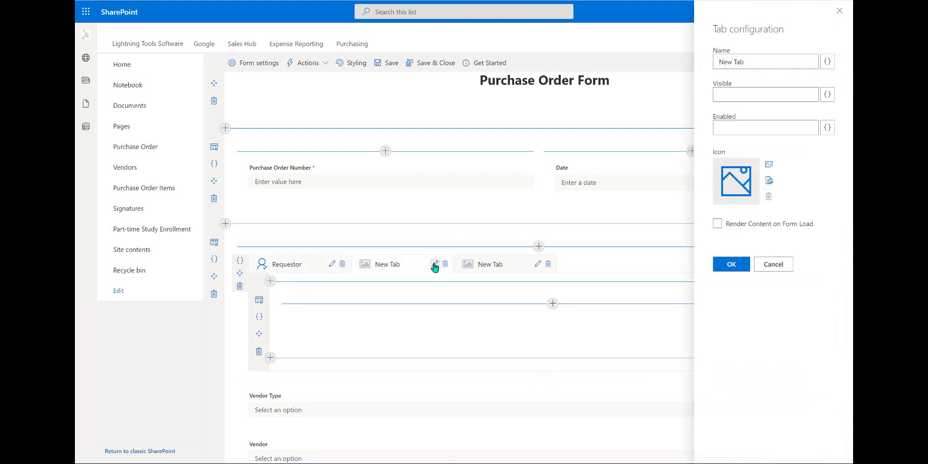
pyautogui.moveTo(764, 95)
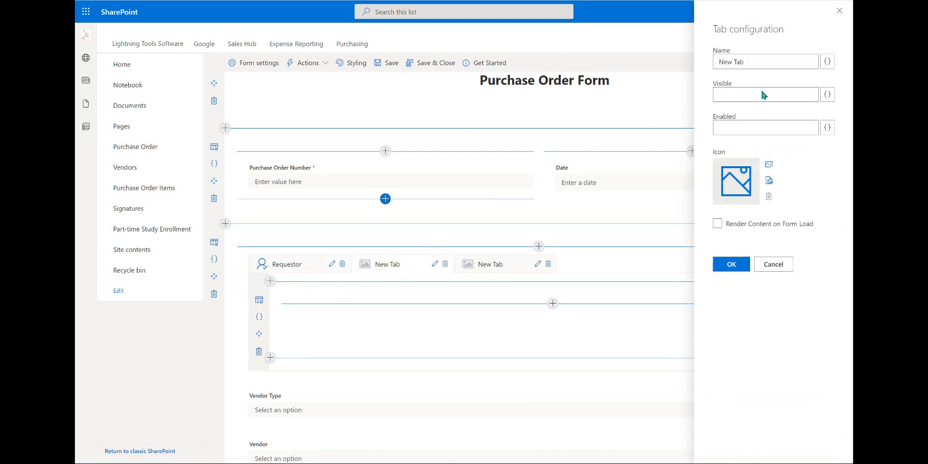
pyautogui.tripleClick(761, 62)
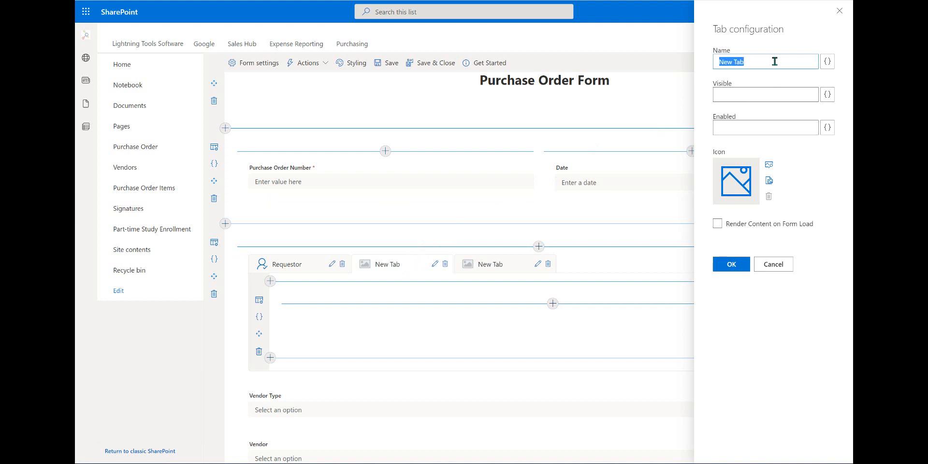
pyautogui.write('Ship To')
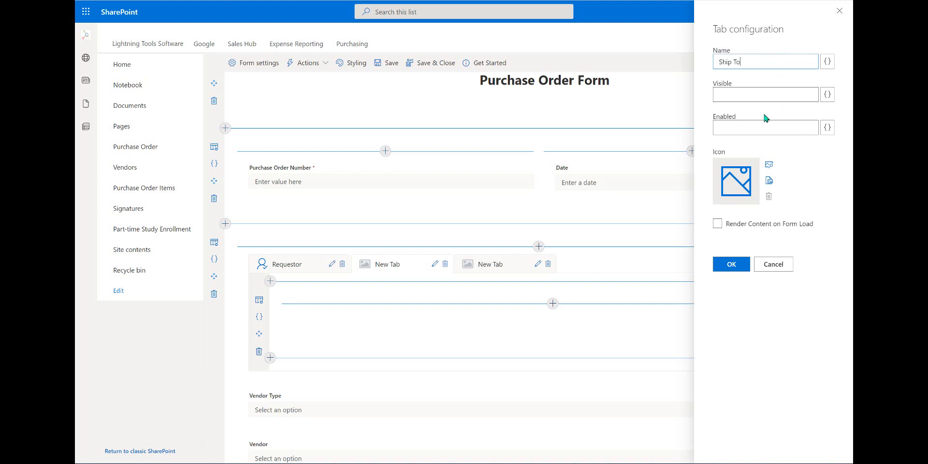
pyautogui.moveTo(769, 165)
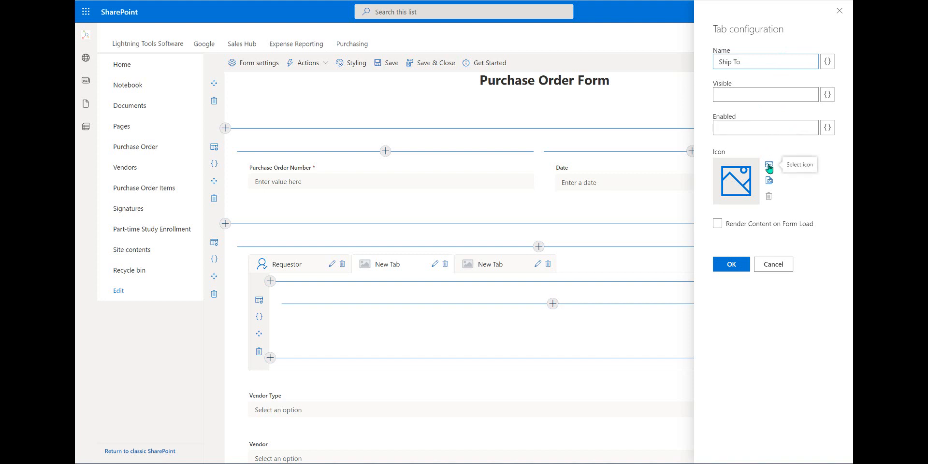
pyautogui.click(768, 166)
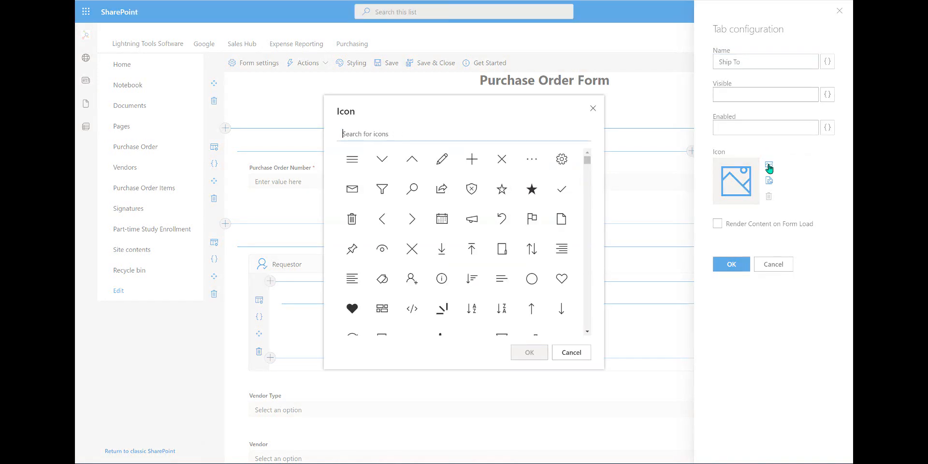
pyautogui.write('truck')
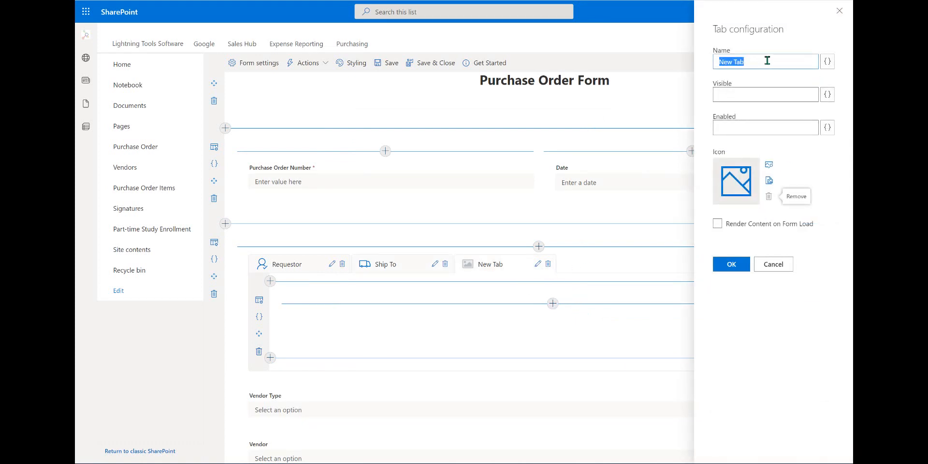
# Step: Name the third tab Status, search 'che' and apply the checkmark icon
pyautogui.write('Status')
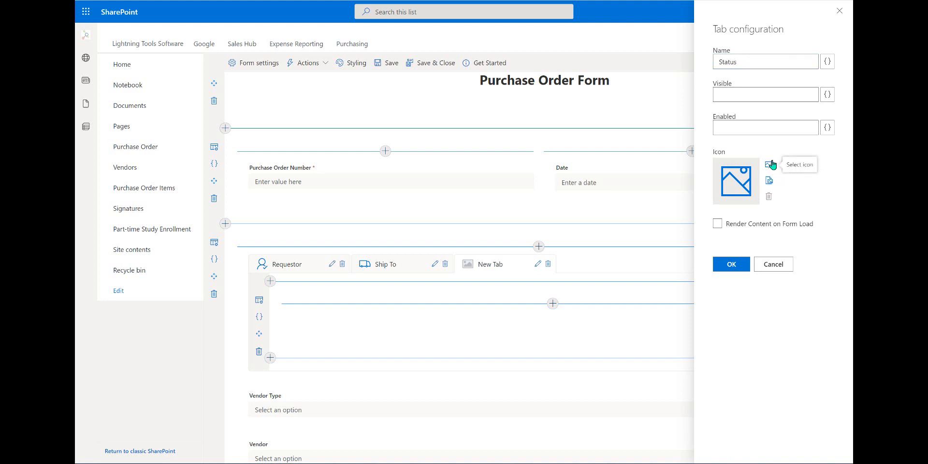
pyautogui.click(768, 164)
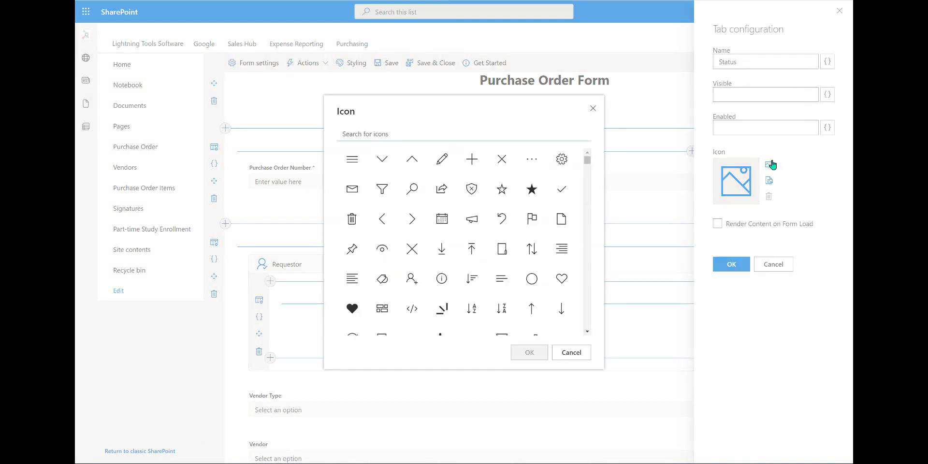
pyautogui.moveTo(597, 257)
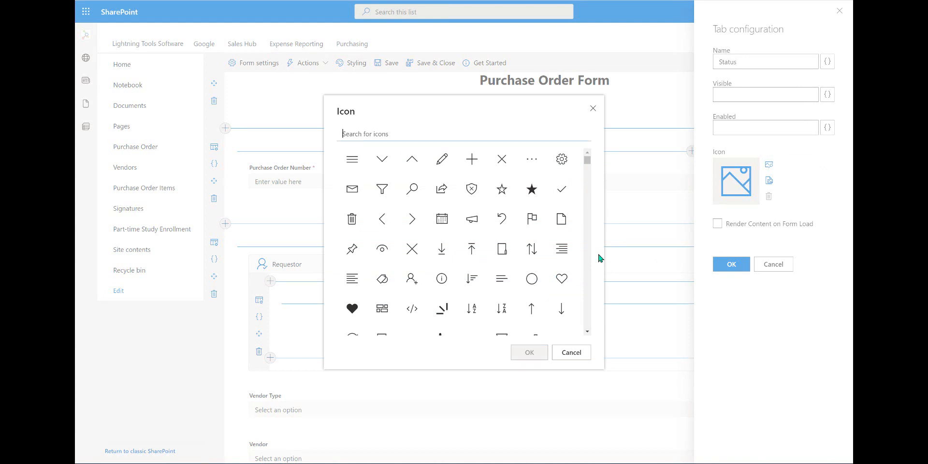
pyautogui.moveTo(595, 255)
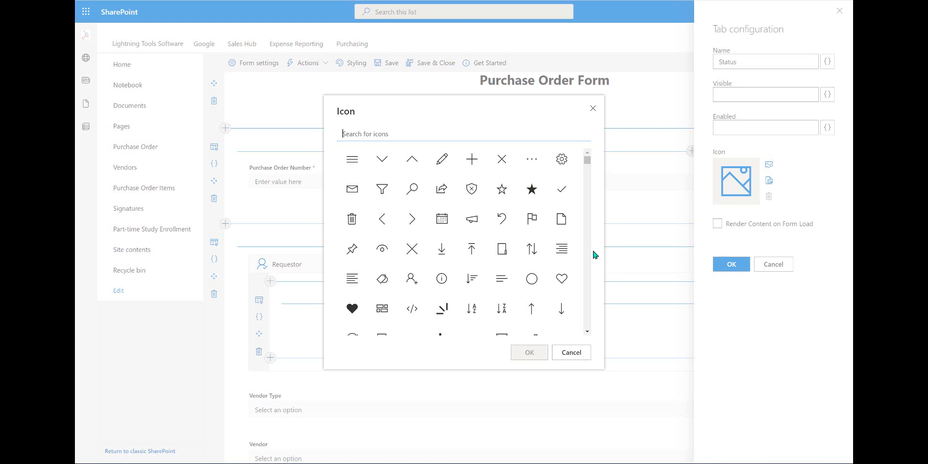
pyautogui.moveTo(581, 195)
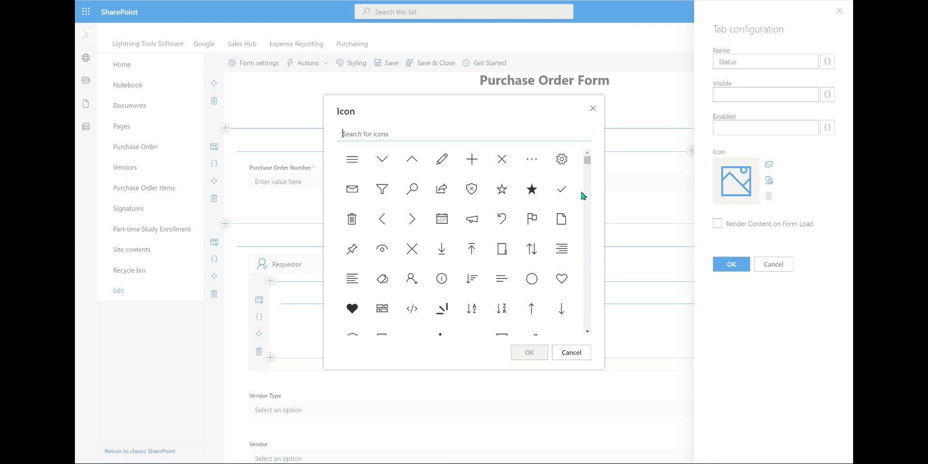
pyautogui.scroll(-3)
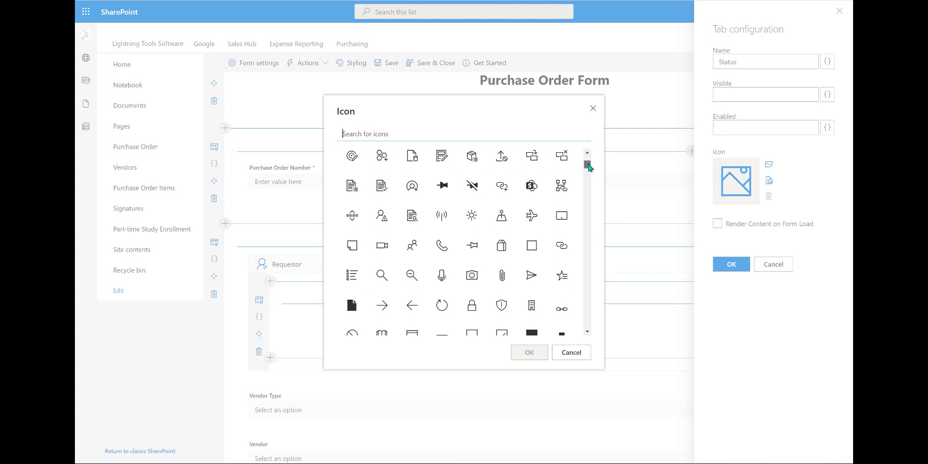
pyautogui.moveTo(454, 161)
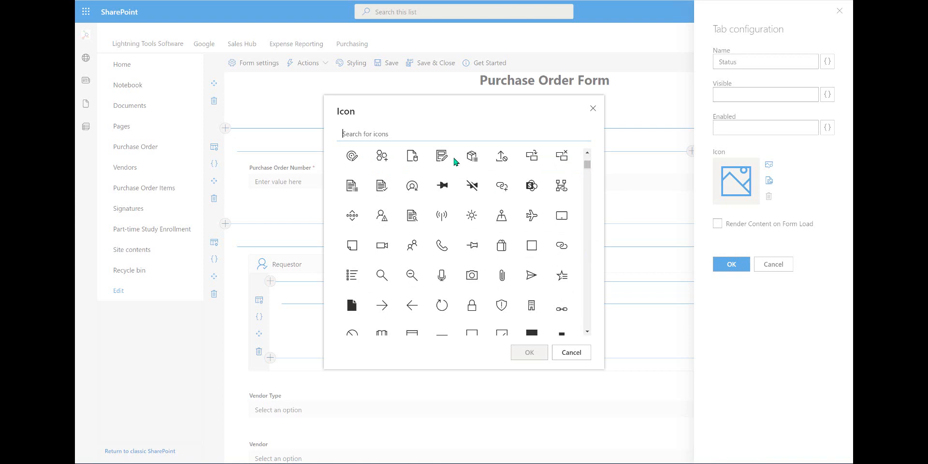
pyautogui.write('c')
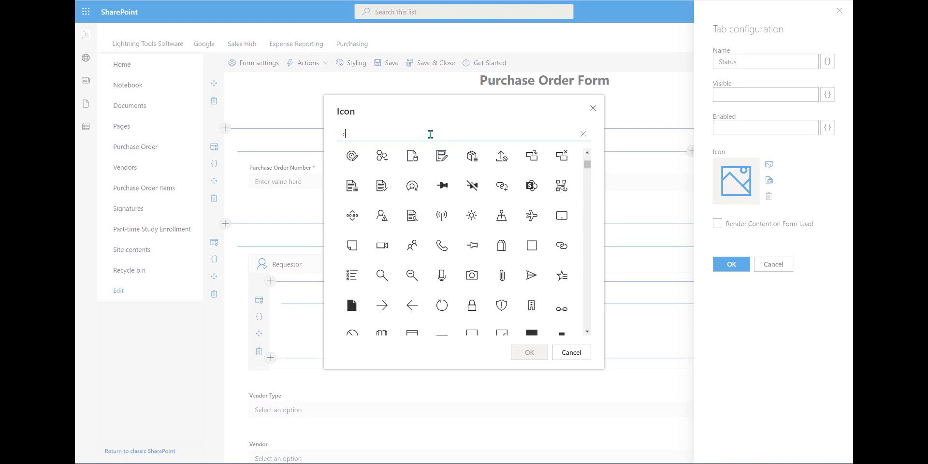
pyautogui.write('he')
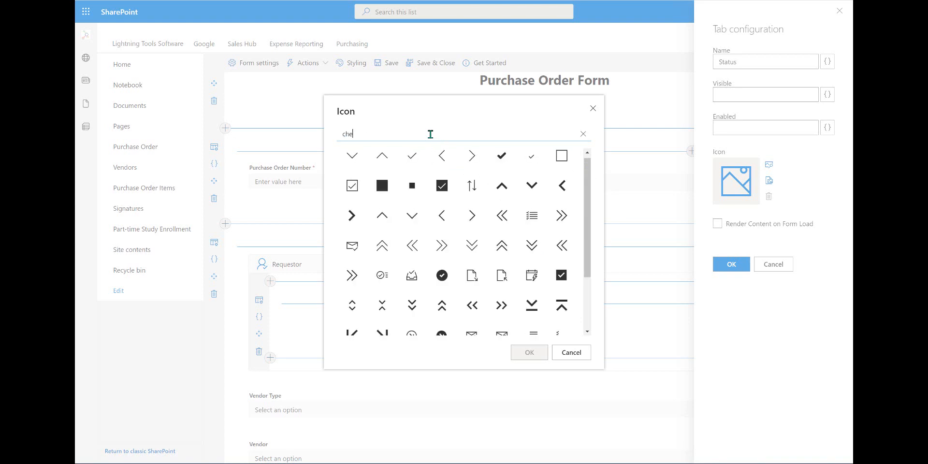
pyautogui.moveTo(502, 155)
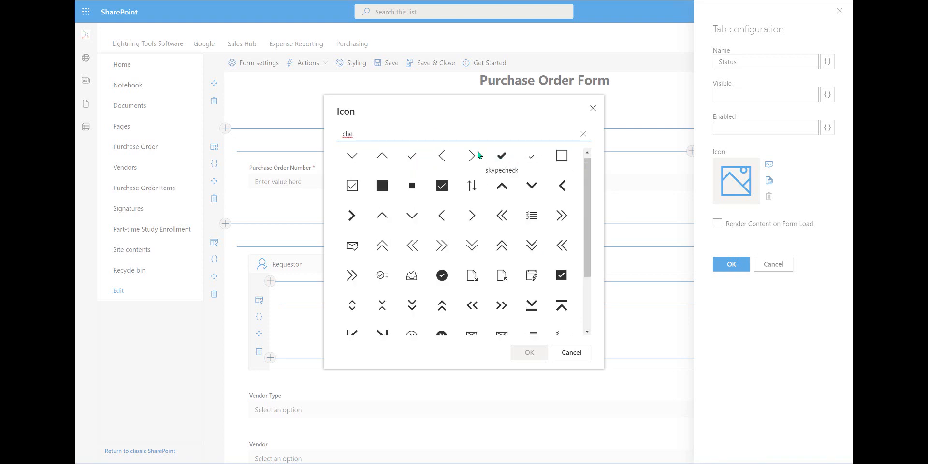
pyautogui.click(412, 155)
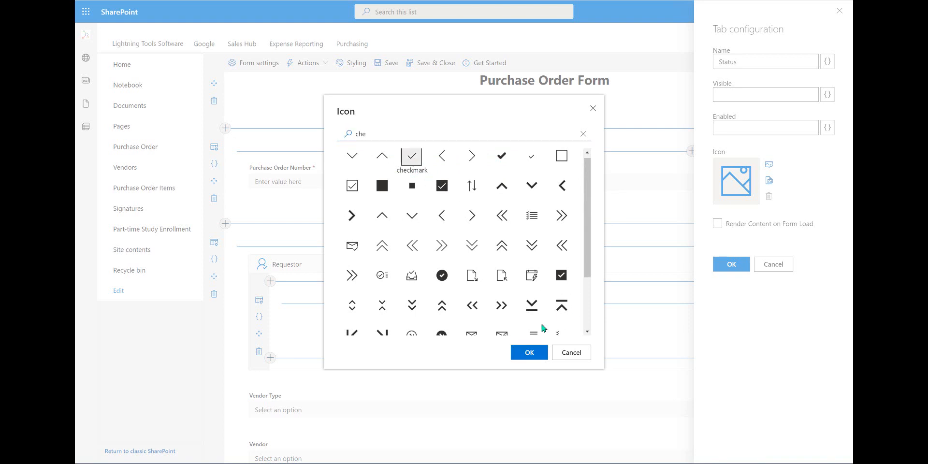
pyautogui.click(529, 352)
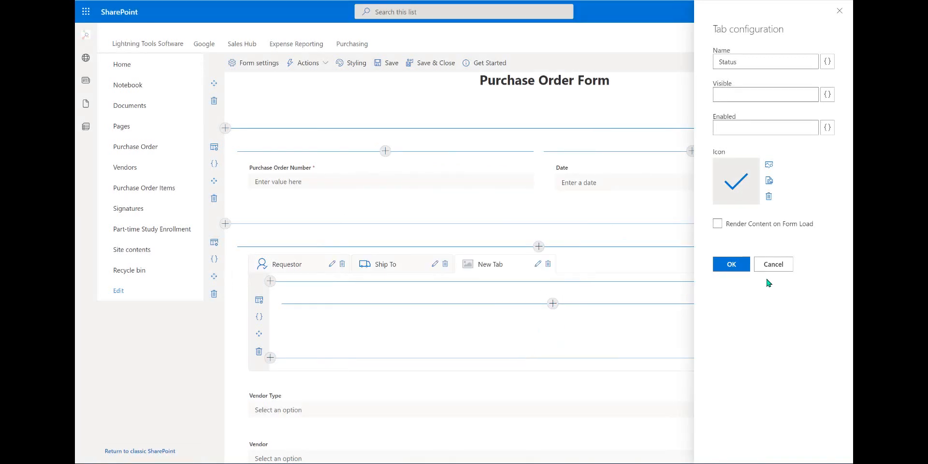
pyautogui.click(731, 263)
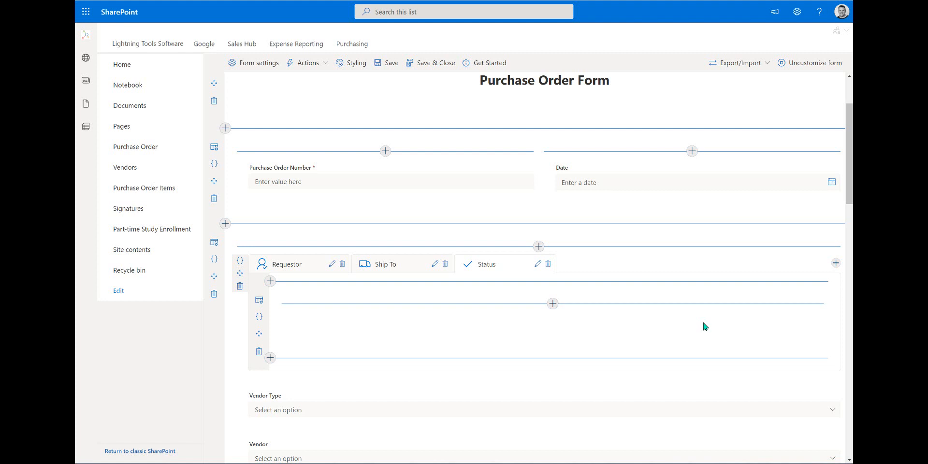
pyautogui.moveTo(481, 357)
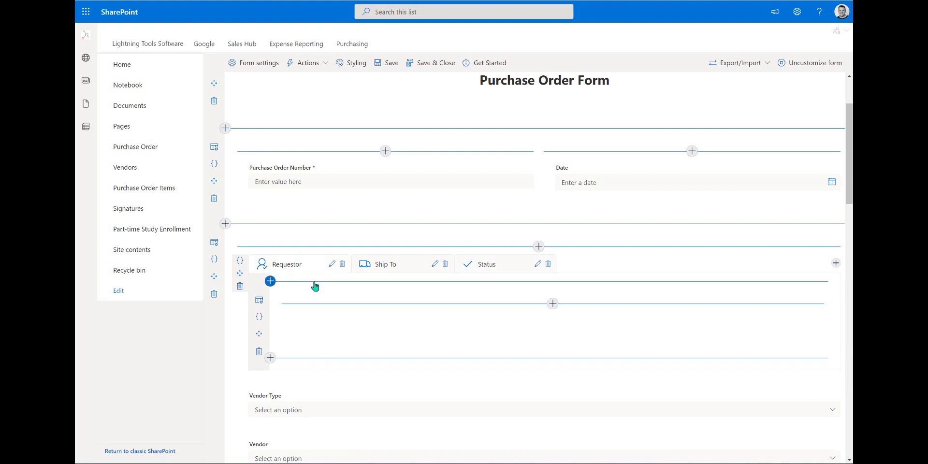
pyautogui.moveTo(343, 304)
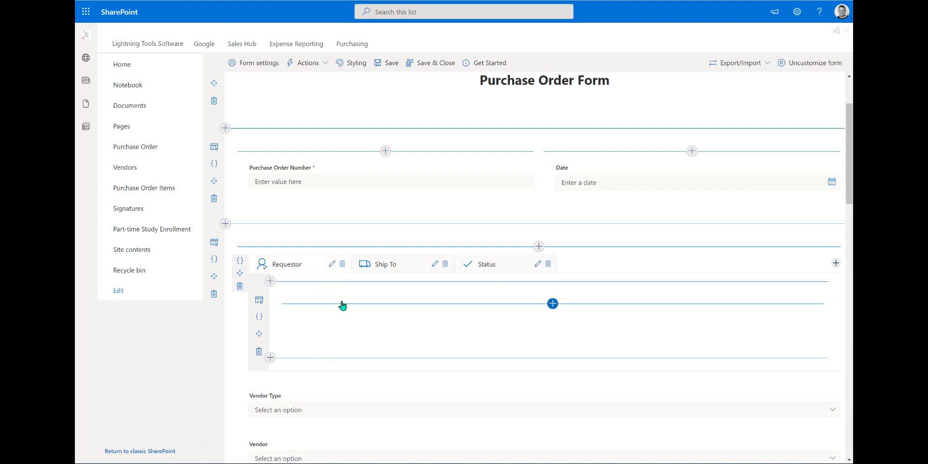
pyautogui.moveTo(556, 316)
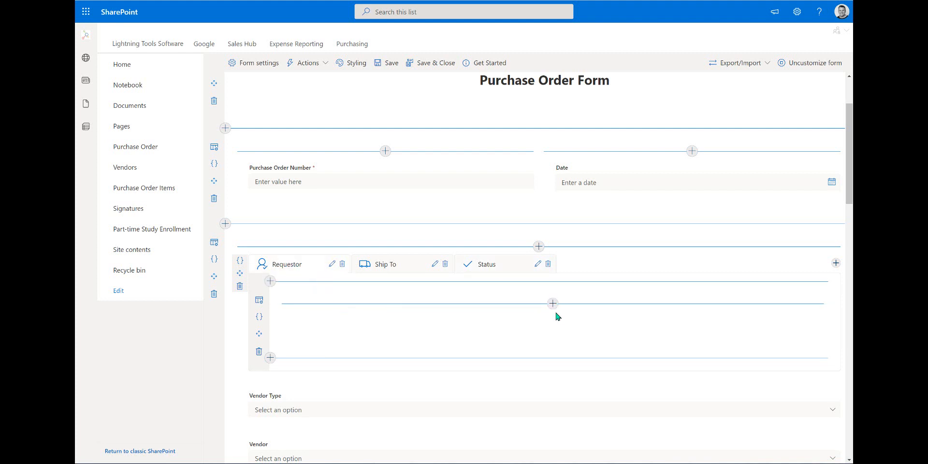
pyautogui.moveTo(416, 317)
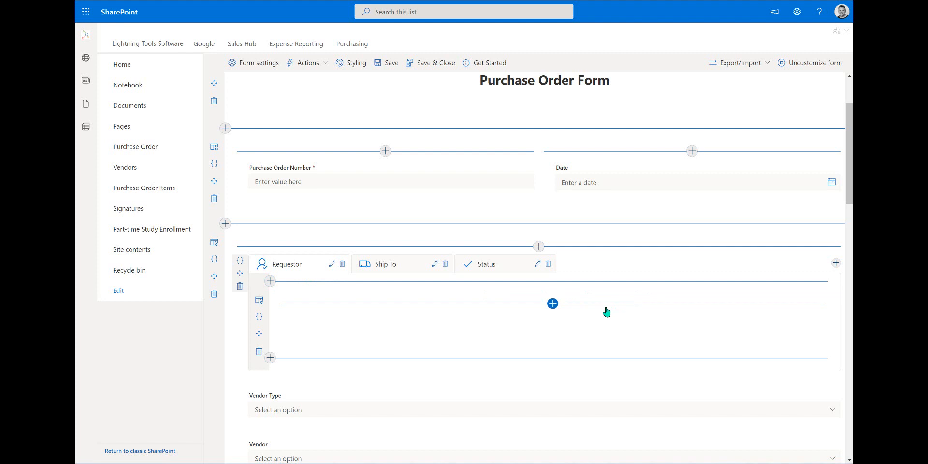
pyautogui.moveTo(290, 277)
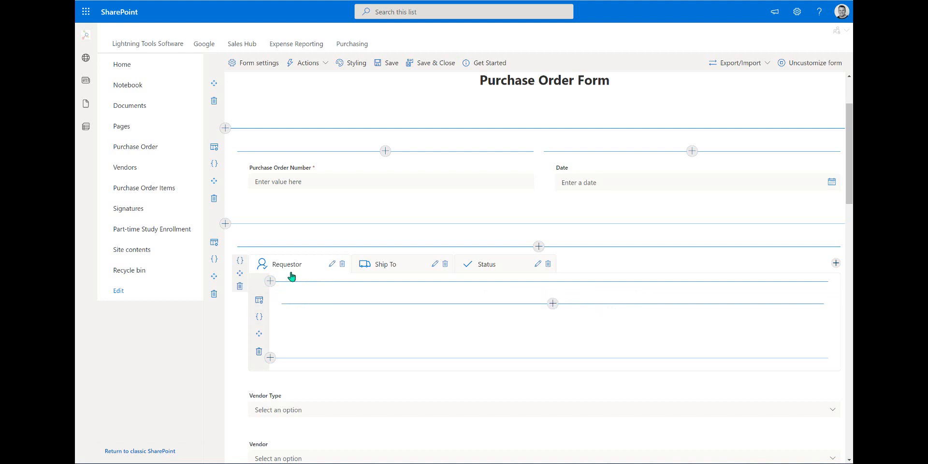
pyautogui.moveTo(259, 300)
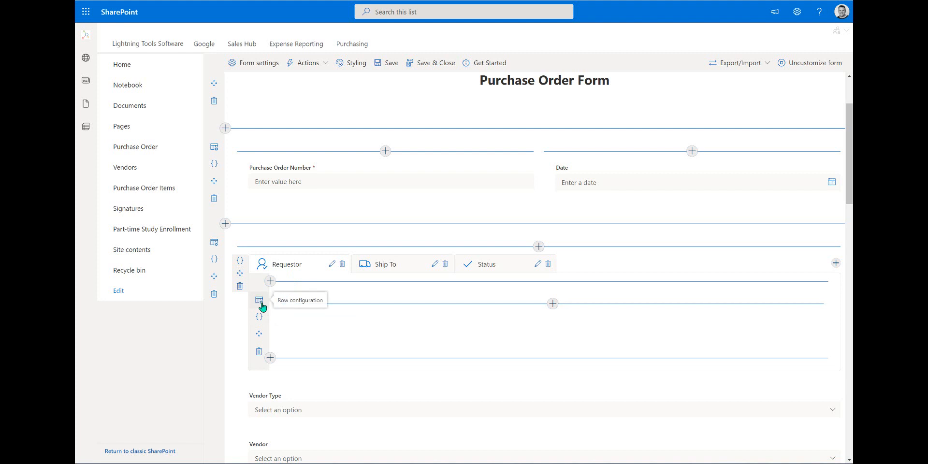
pyautogui.moveTo(350, 307)
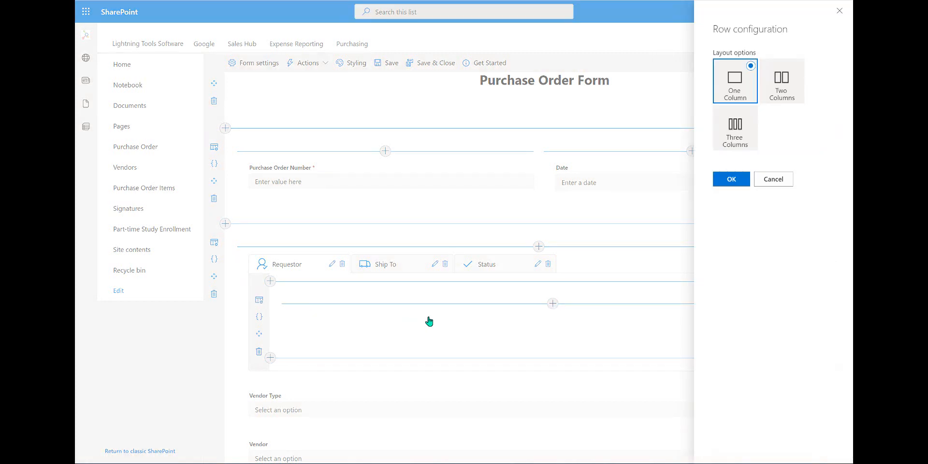
pyautogui.moveTo(777, 132)
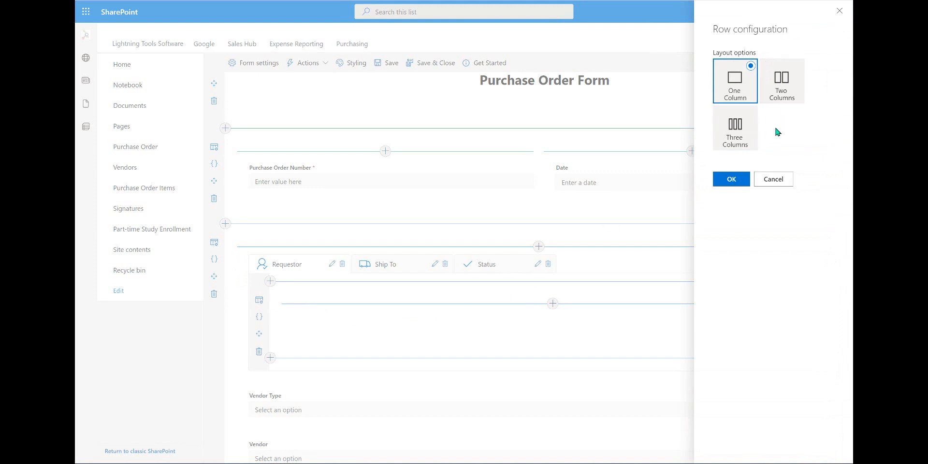
# Step: Set the tab's content row to the Two Columns layout
pyautogui.click(781, 81)
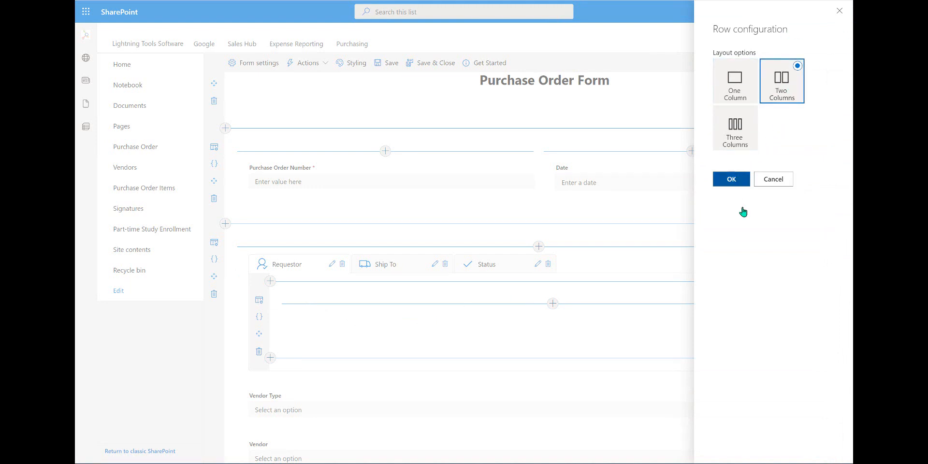
pyautogui.click(731, 179)
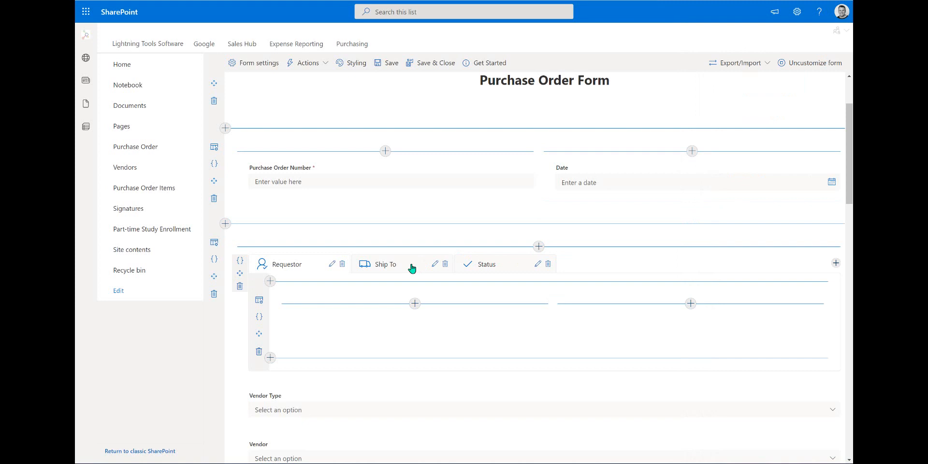
pyautogui.click(259, 301)
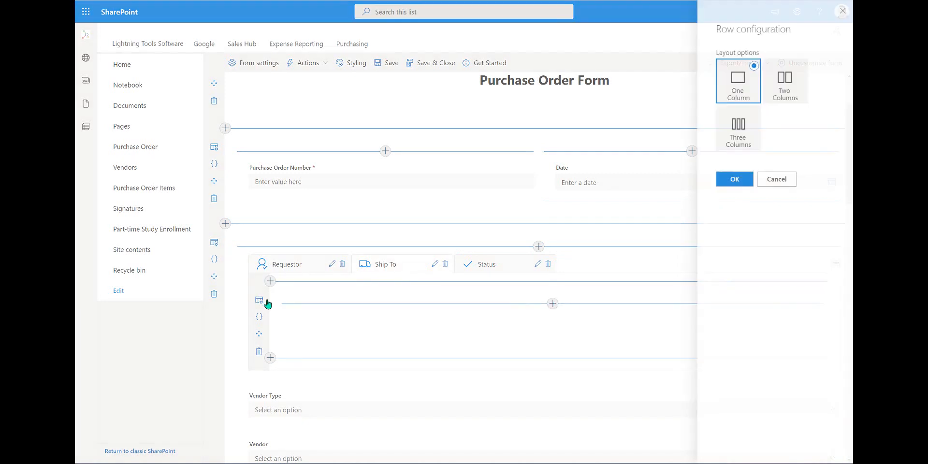
pyautogui.click(781, 81)
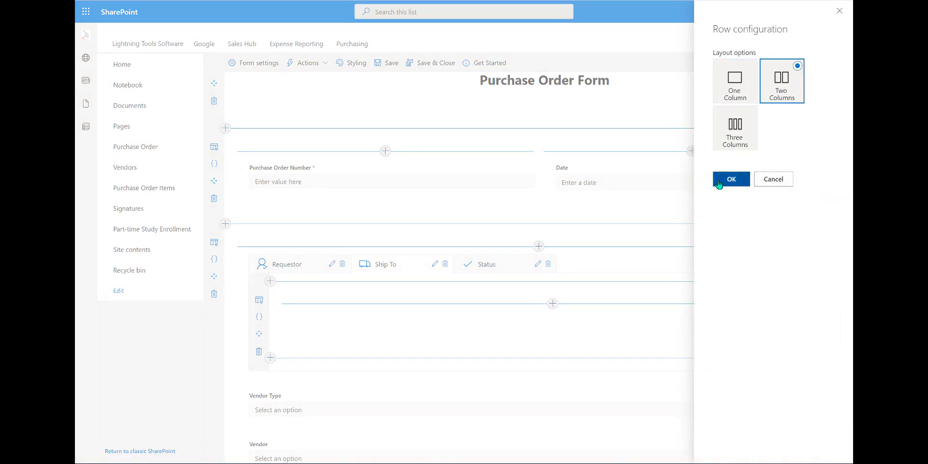
pyautogui.click(731, 178)
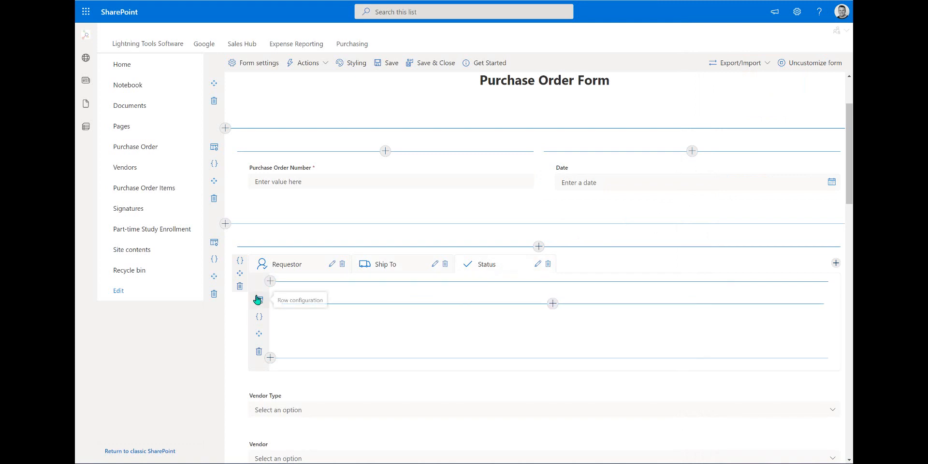
pyautogui.click(257, 299)
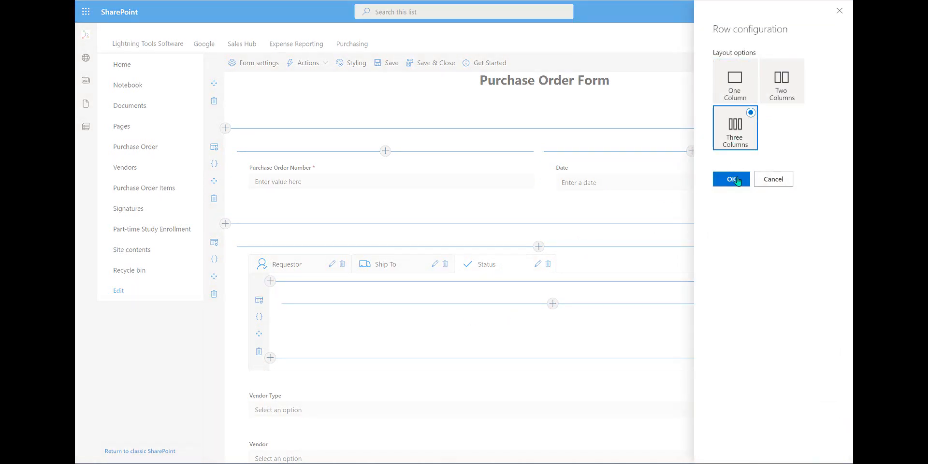
pyautogui.click(730, 178)
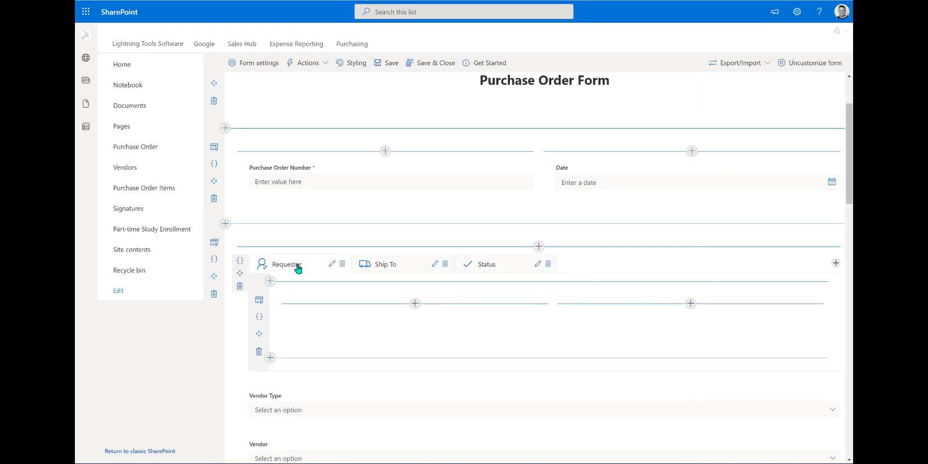
# Step: Drag Ship To Name through Delivery Date into the tab's two columns
pyautogui.scroll(-3)
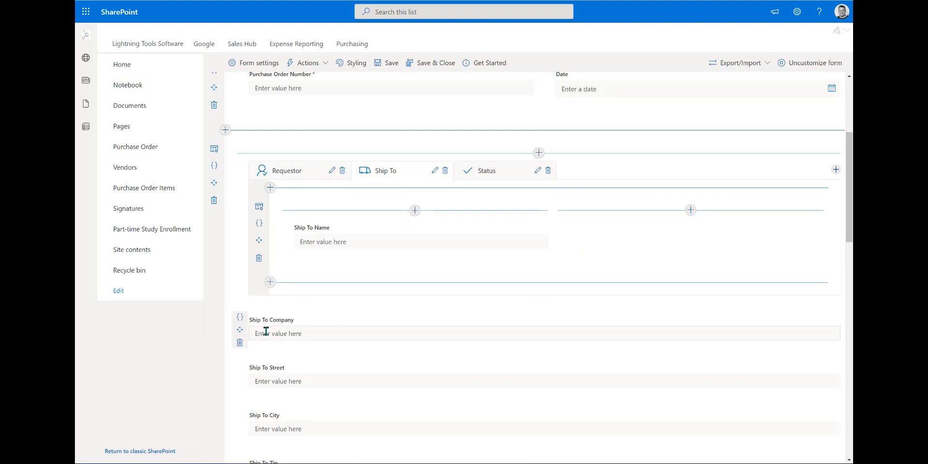
pyautogui.moveTo(678, 252)
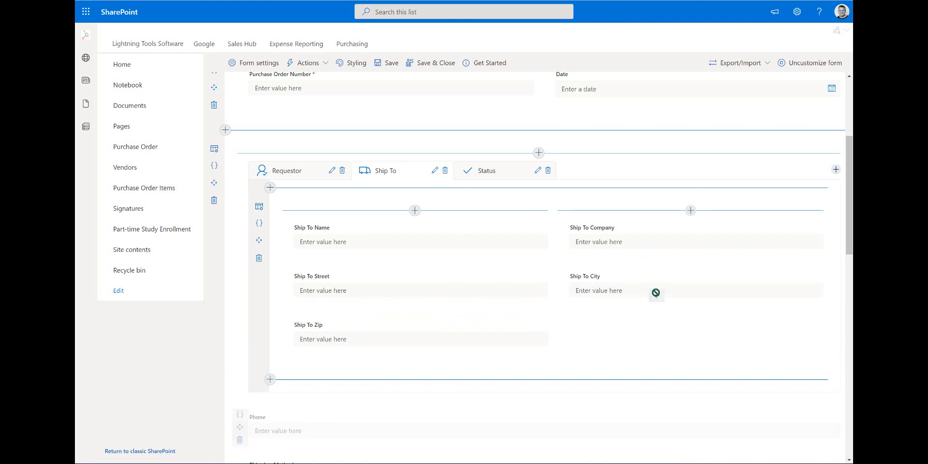
pyautogui.moveTo(238, 428)
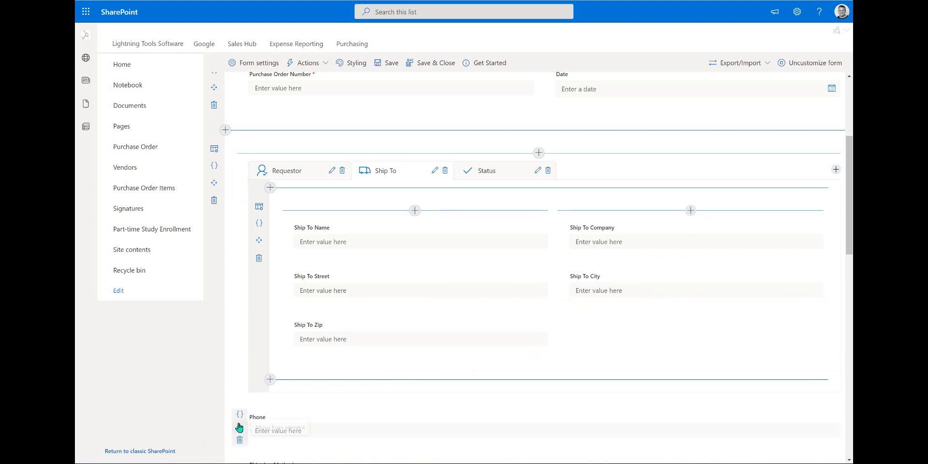
pyautogui.scroll(-3)
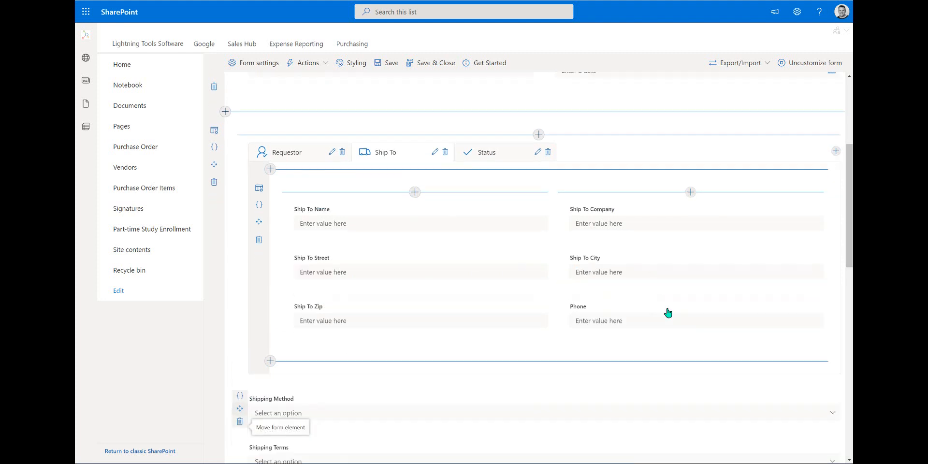
pyautogui.scroll(-3)
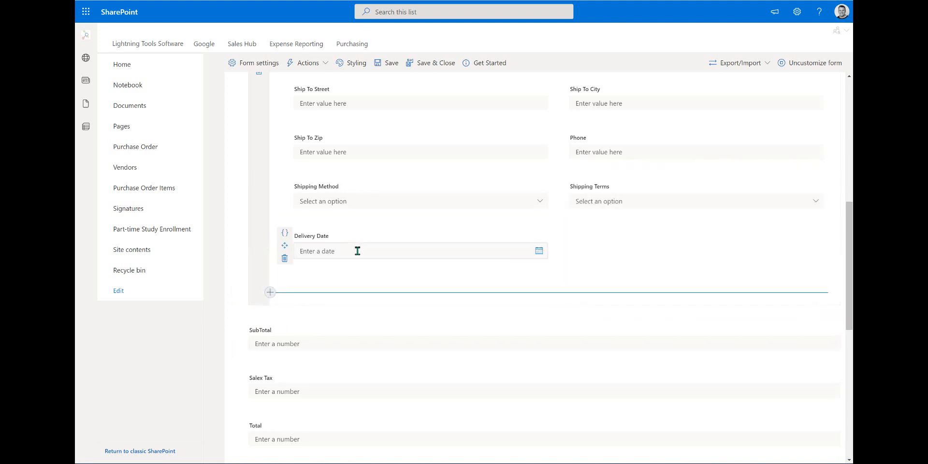
pyautogui.scroll(3)
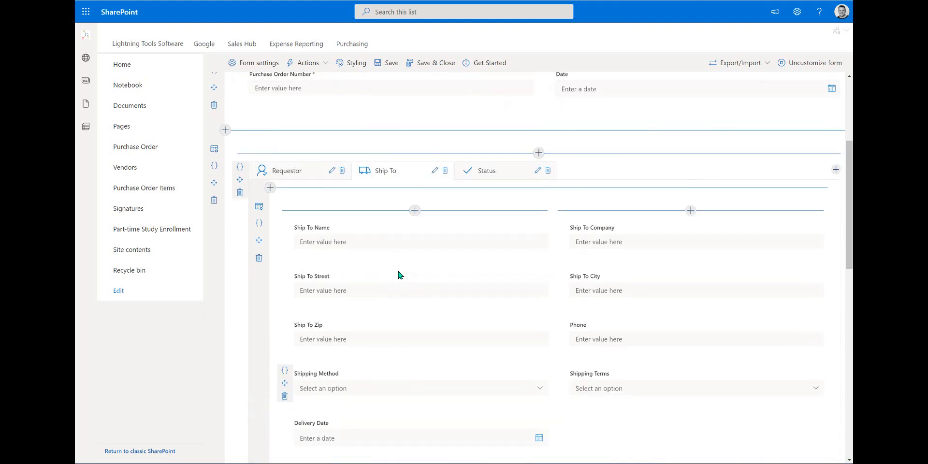
pyautogui.moveTo(484, 230)
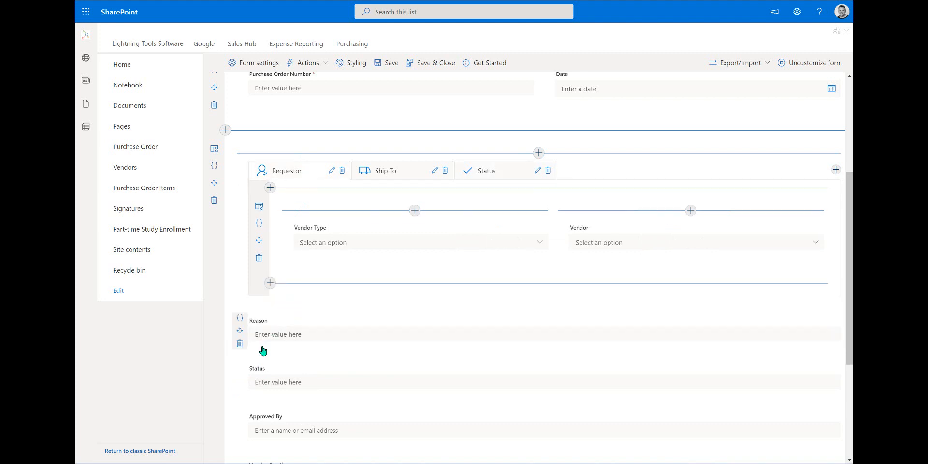
pyautogui.moveTo(240, 332)
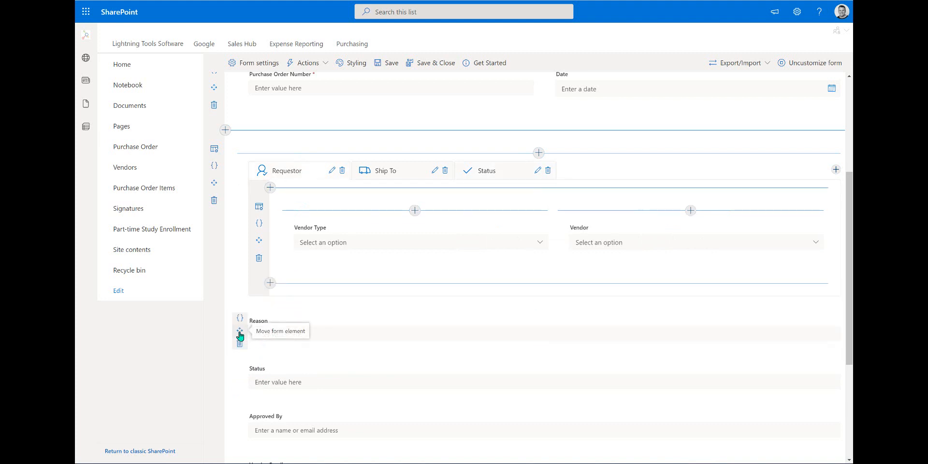
# Step: Add a single-column row under the vendor fields for Reason, then view the Getting Started guide
pyautogui.click(270, 283)
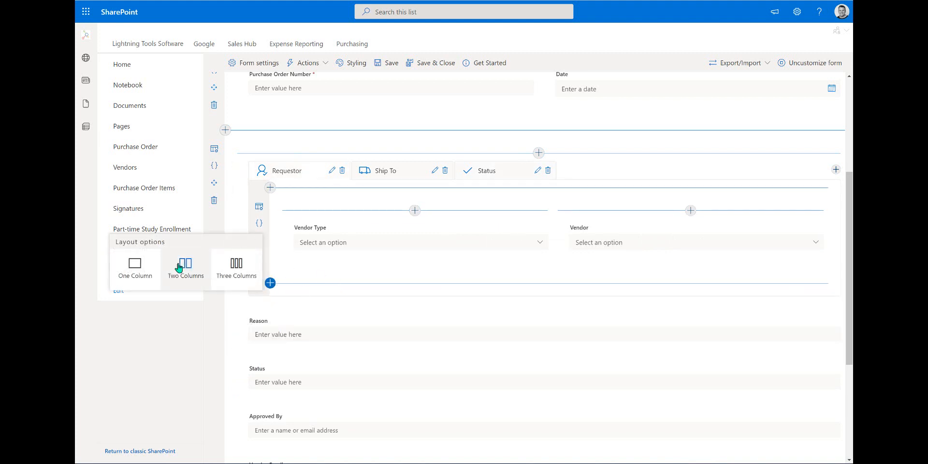
pyautogui.click(185, 267)
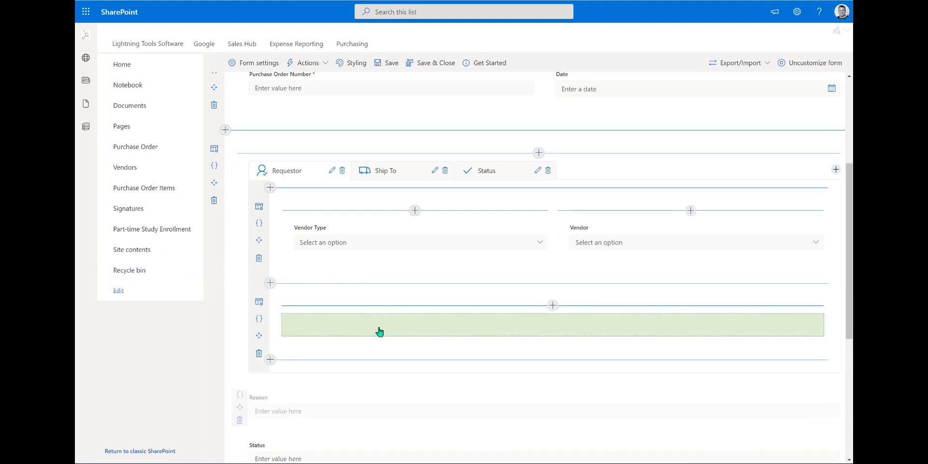
pyautogui.scroll(-3)
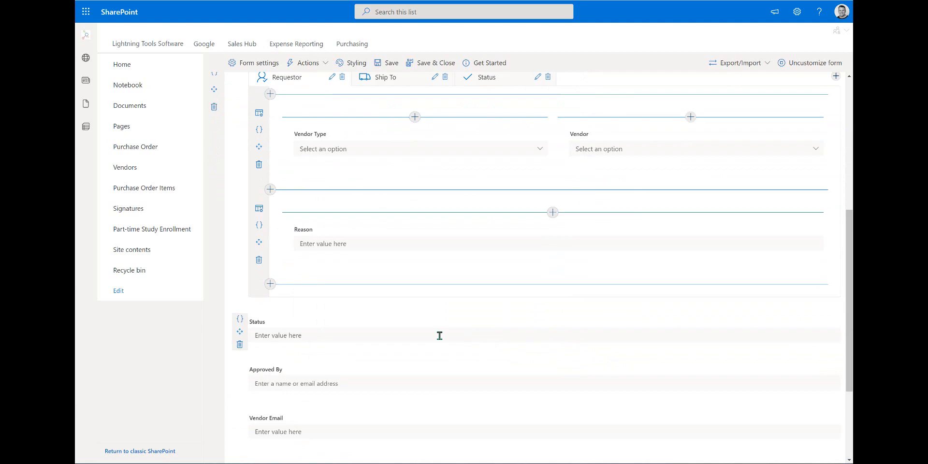
pyautogui.click(483, 62)
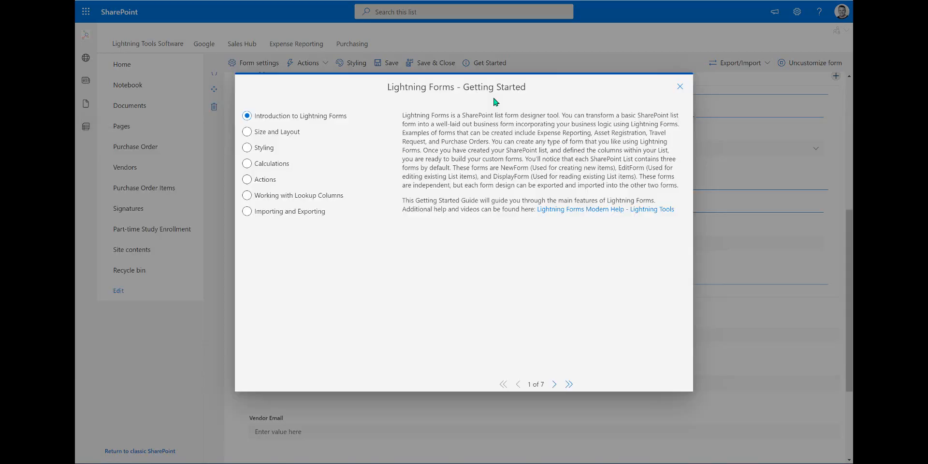
# Step: Dismiss the guide and drop Vendor Email into the two-column row under Vendor Type, above Reason
pyautogui.click(680, 86)
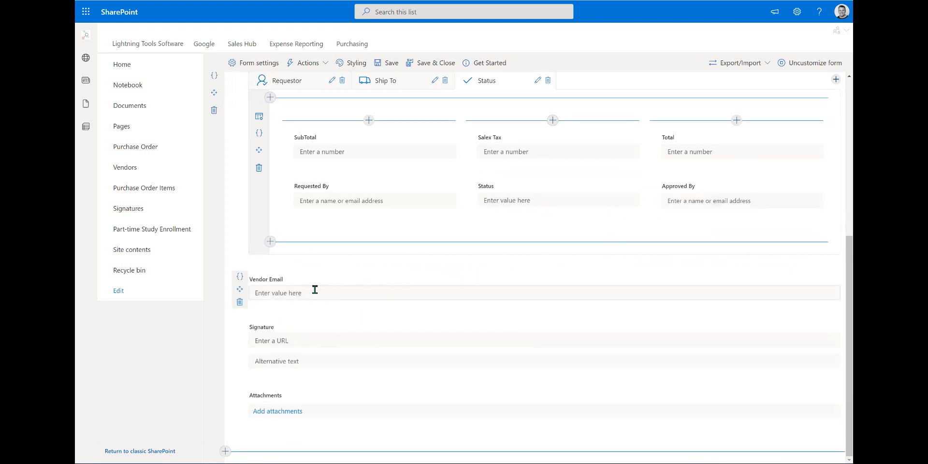
pyautogui.scroll(3)
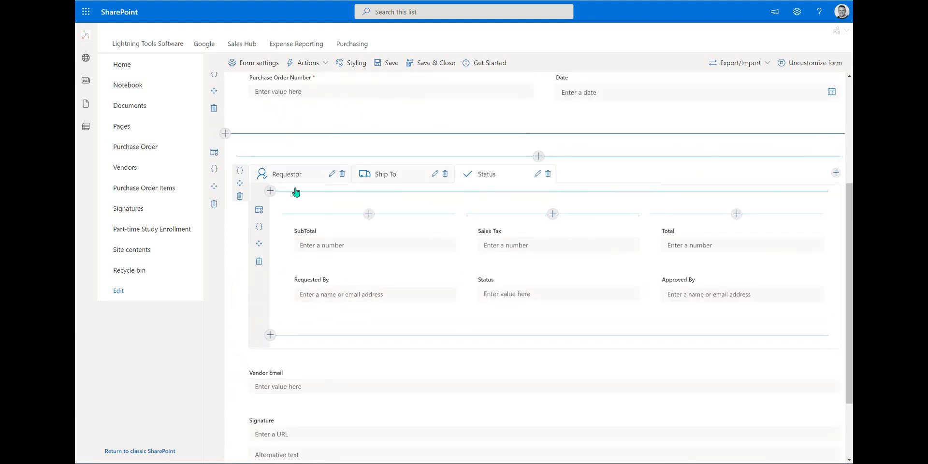
pyautogui.scroll(-3)
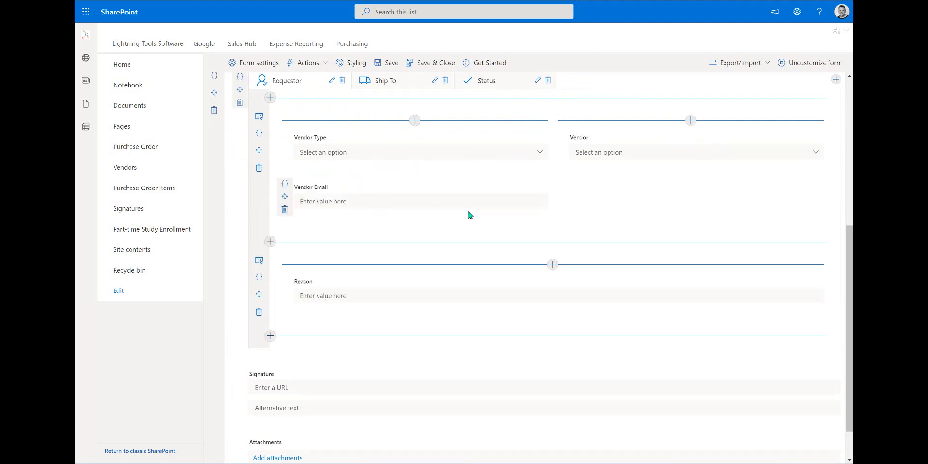
pyautogui.moveTo(518, 338)
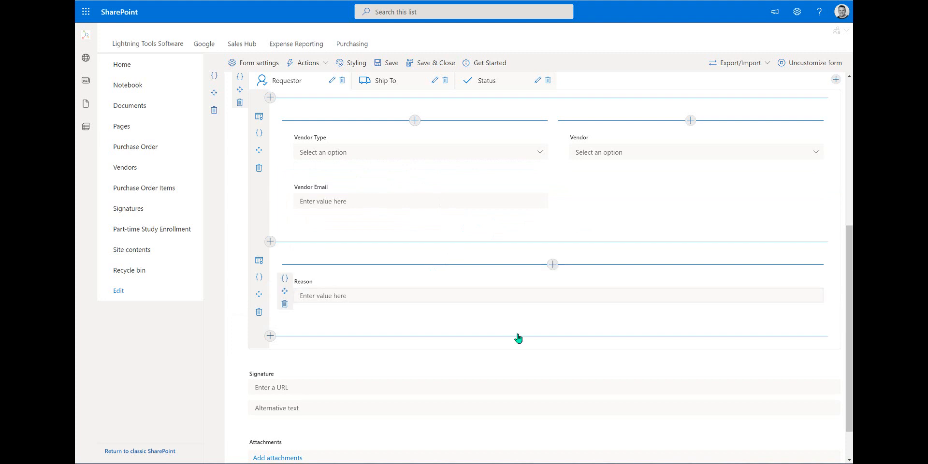
pyautogui.scroll(3)
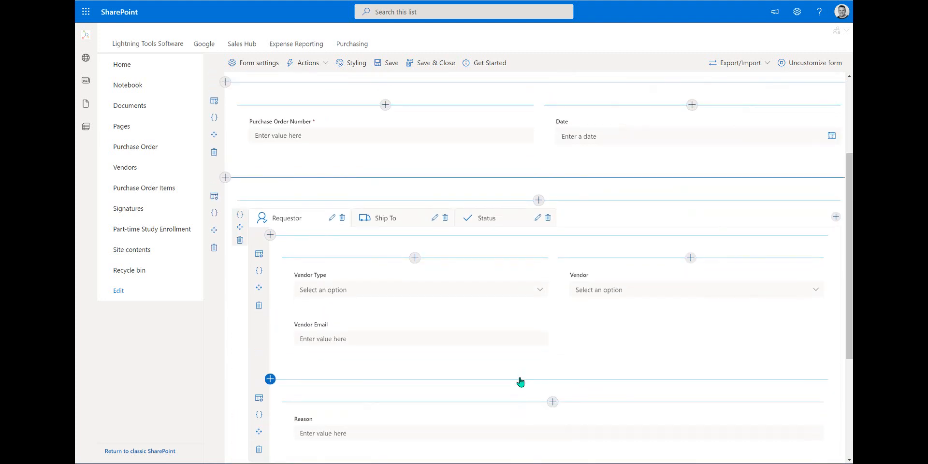
pyautogui.scroll(-3)
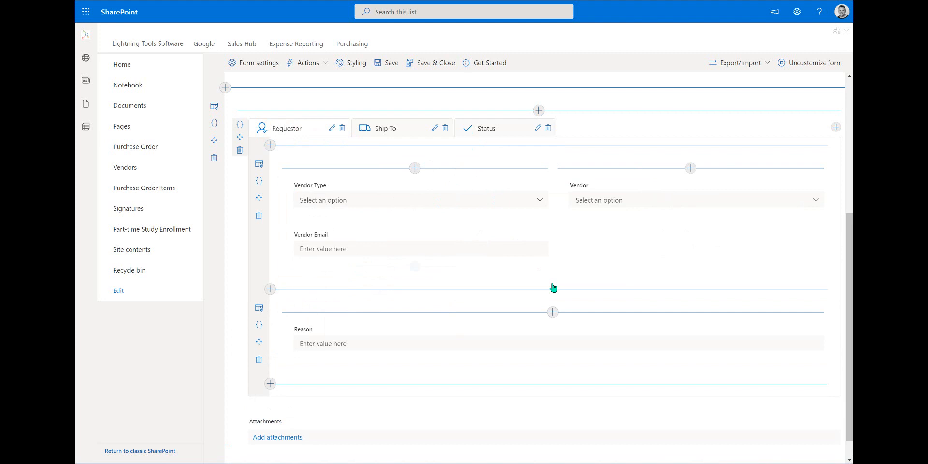
pyautogui.scroll(3)
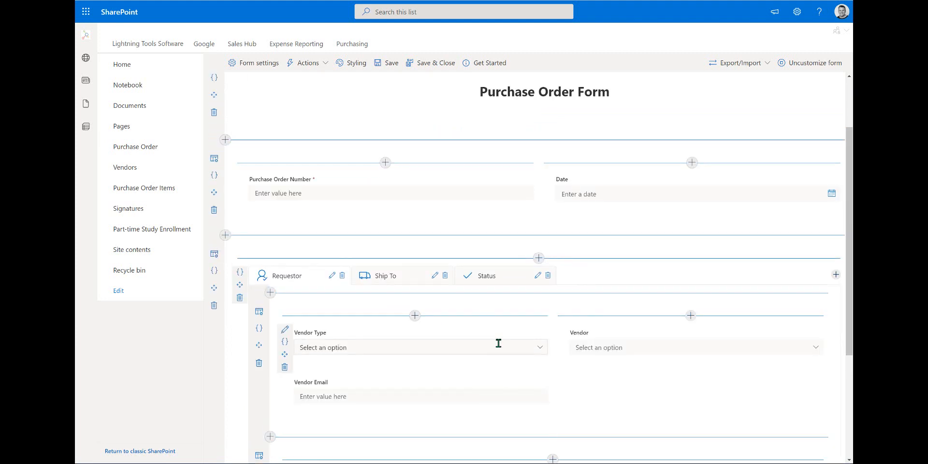
# Step: Save the Purchase Order form design and leave the designer
pyautogui.click(429, 63)
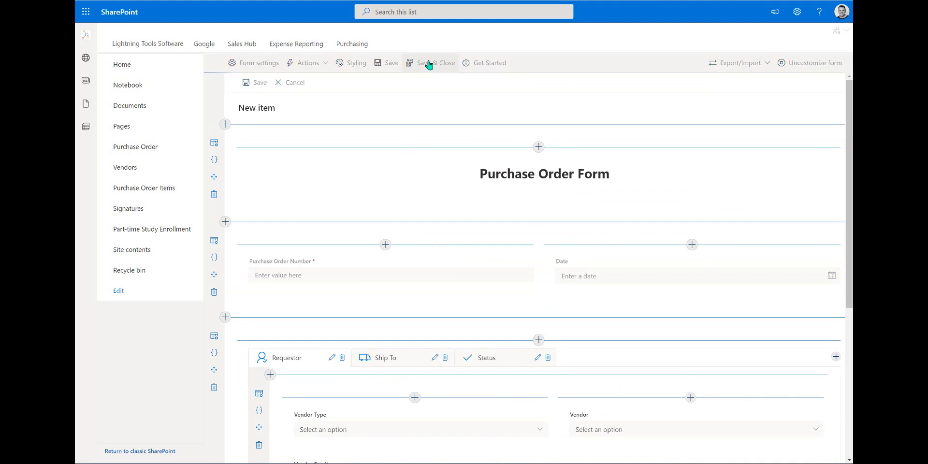
pyautogui.click(429, 63)
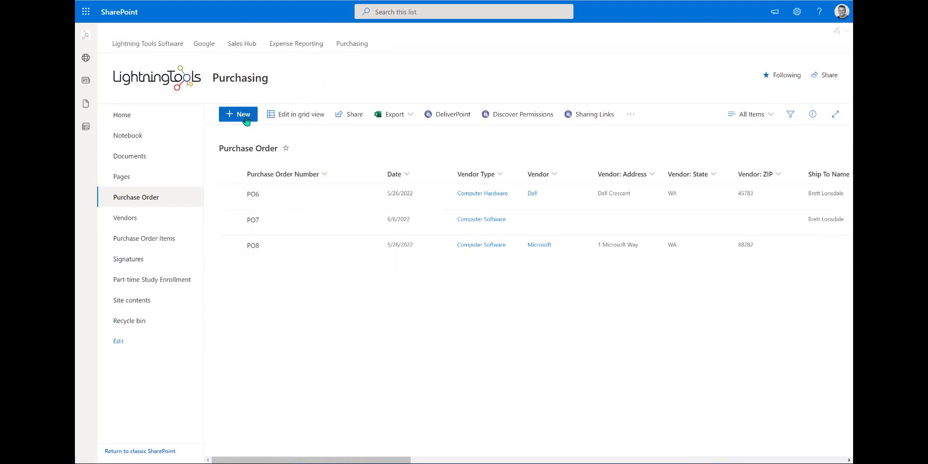
# Step: Start a new Purchase Order item and view its Requestor and Ship To tabs
pyautogui.click(238, 114)
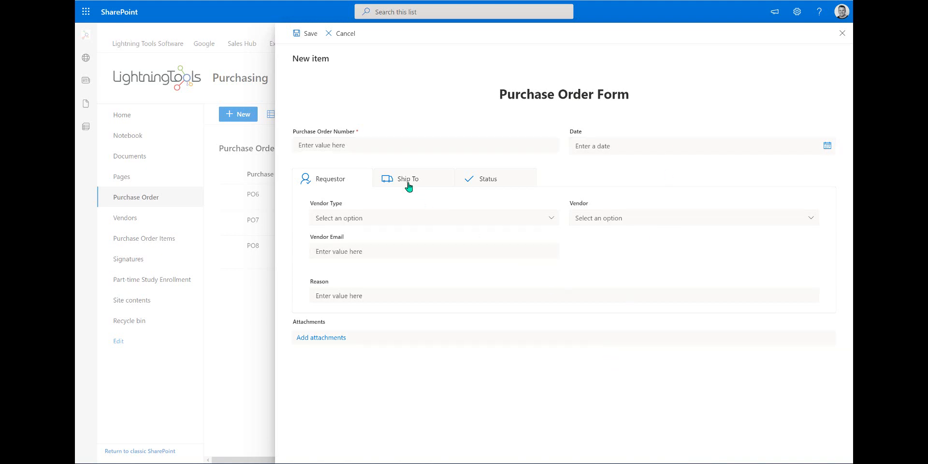
pyautogui.click(488, 179)
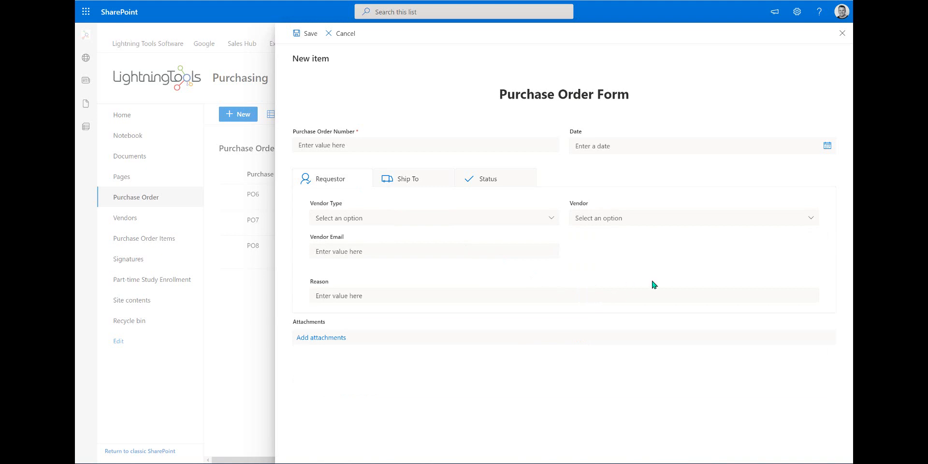
pyautogui.click(408, 178)
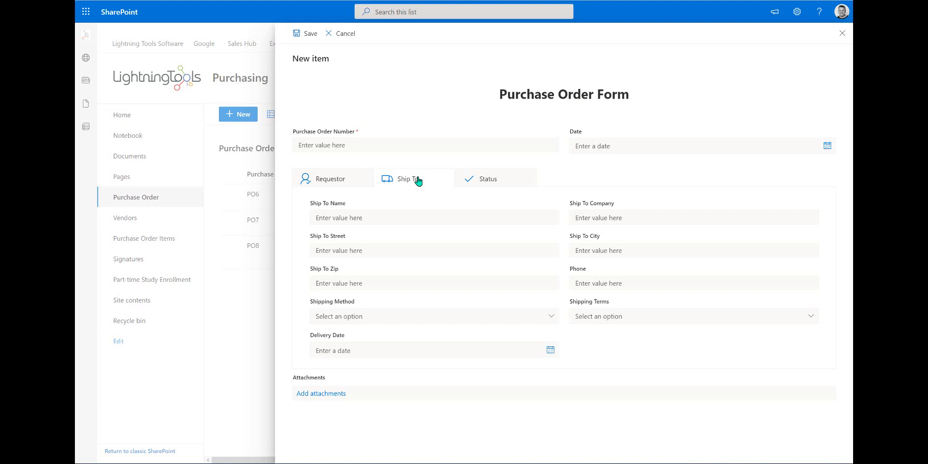
pyautogui.moveTo(419, 180)
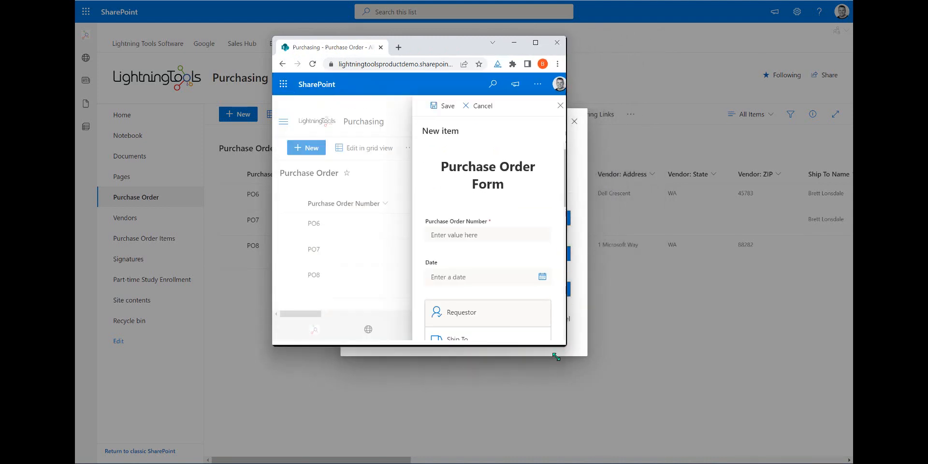
# Step: Narrow the browser window so Requestor and Ship To stack as vertical expandable sections
pyautogui.moveTo(555, 357); pyautogui.dragTo(591, 414)
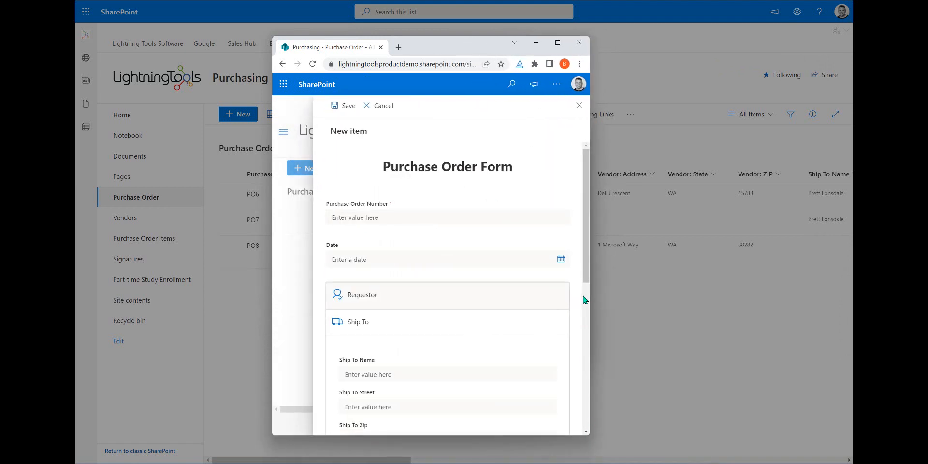
pyautogui.scroll(-3)
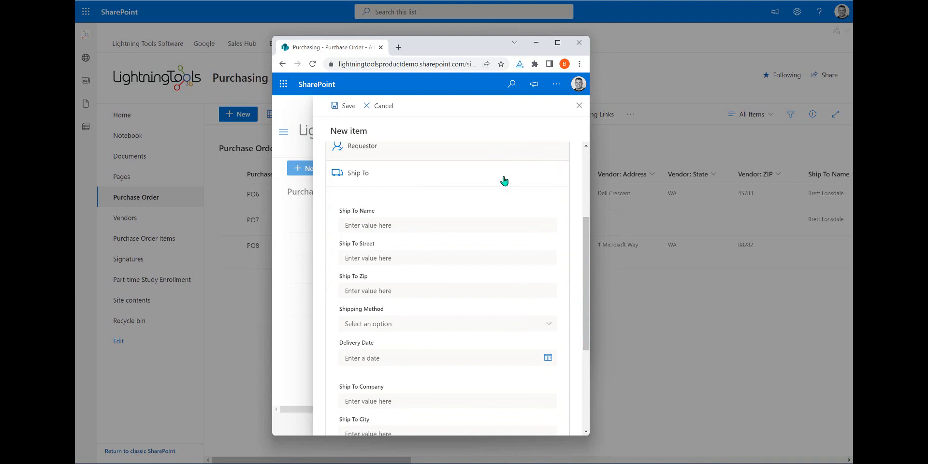
pyautogui.scroll(3)
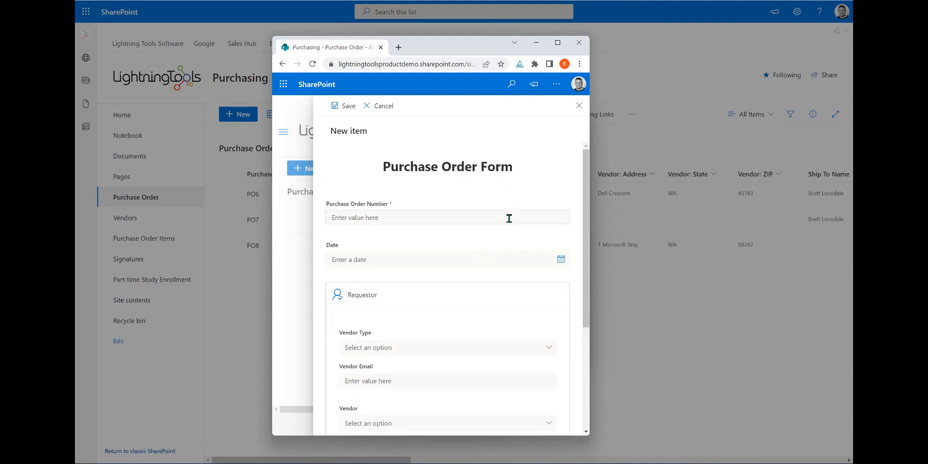
pyautogui.click(557, 42)
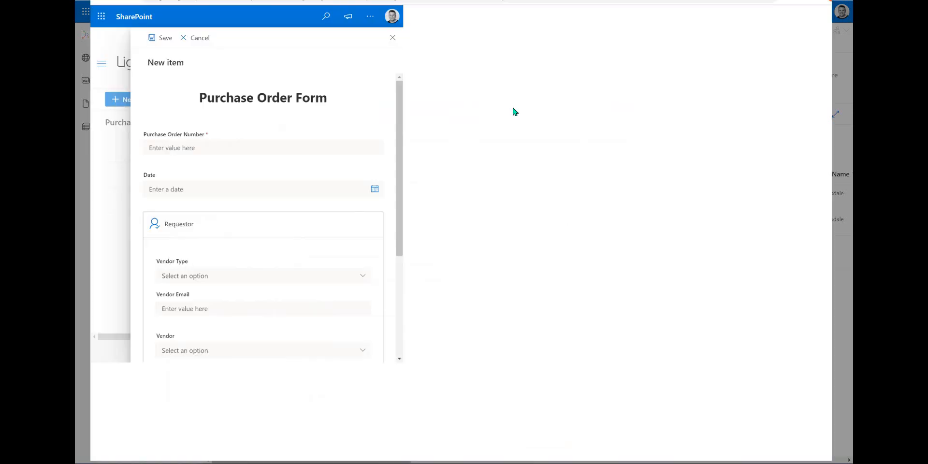